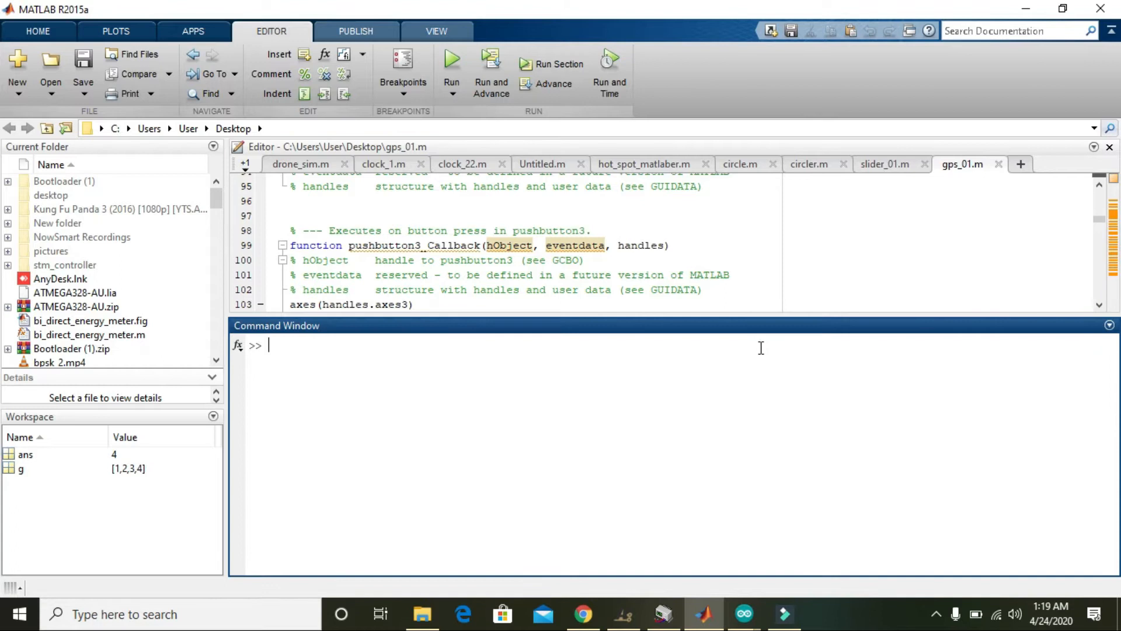
- Launch GUIDE from the Command Window and create a blank GUI, untitled1.fig
type("guide")
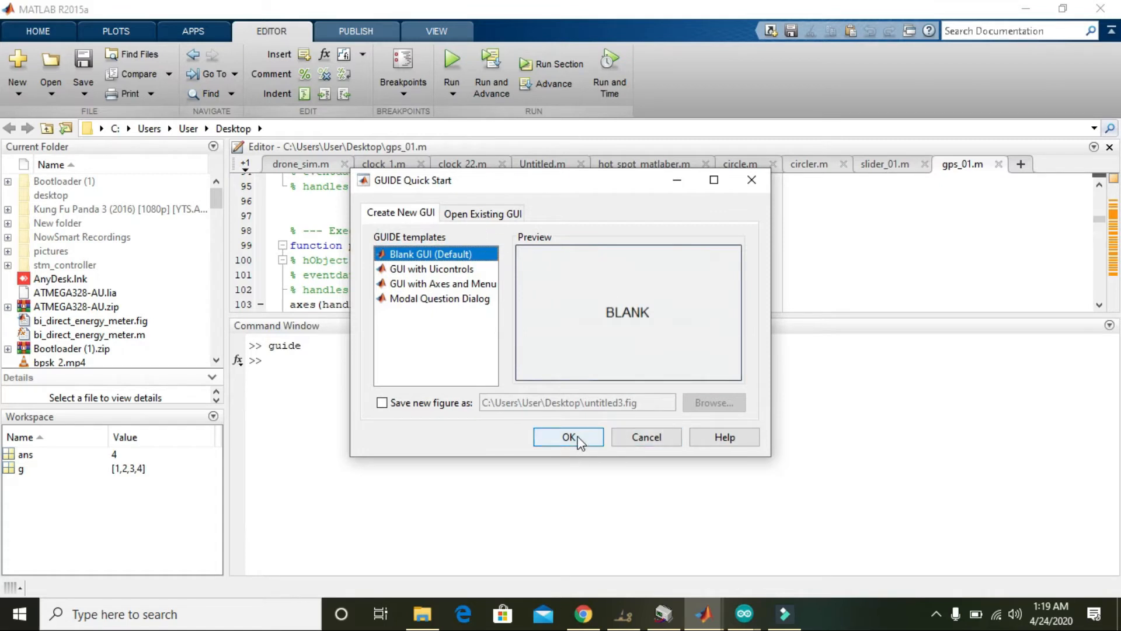
left_click(568, 437)
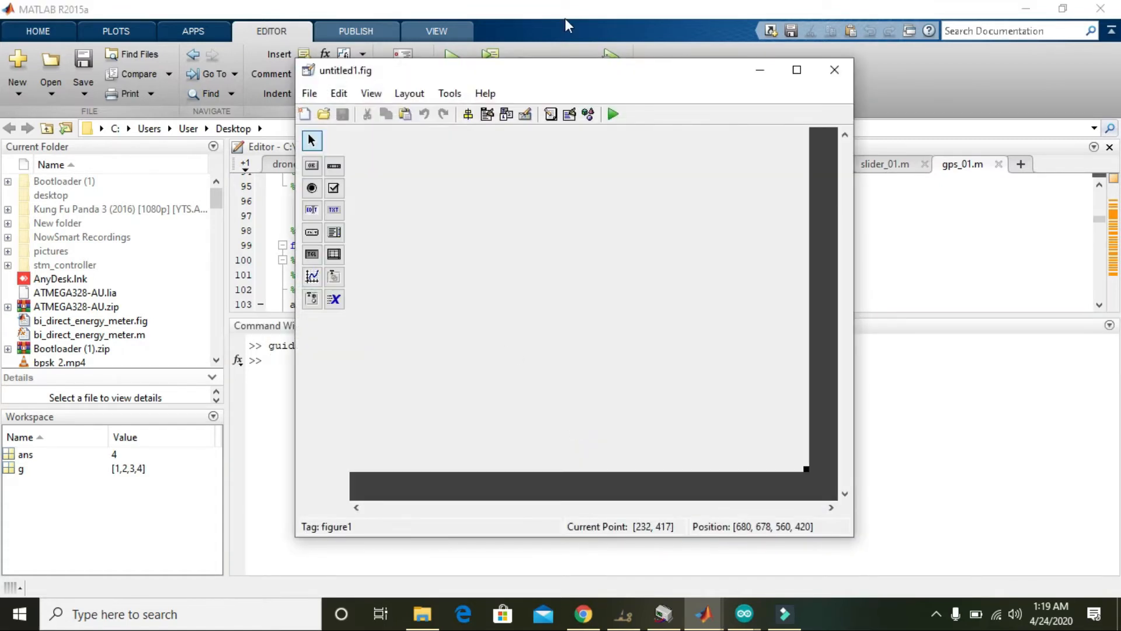
- Maximize the layout editor and place a push button low on the left of the canvas
left_click(795, 70)
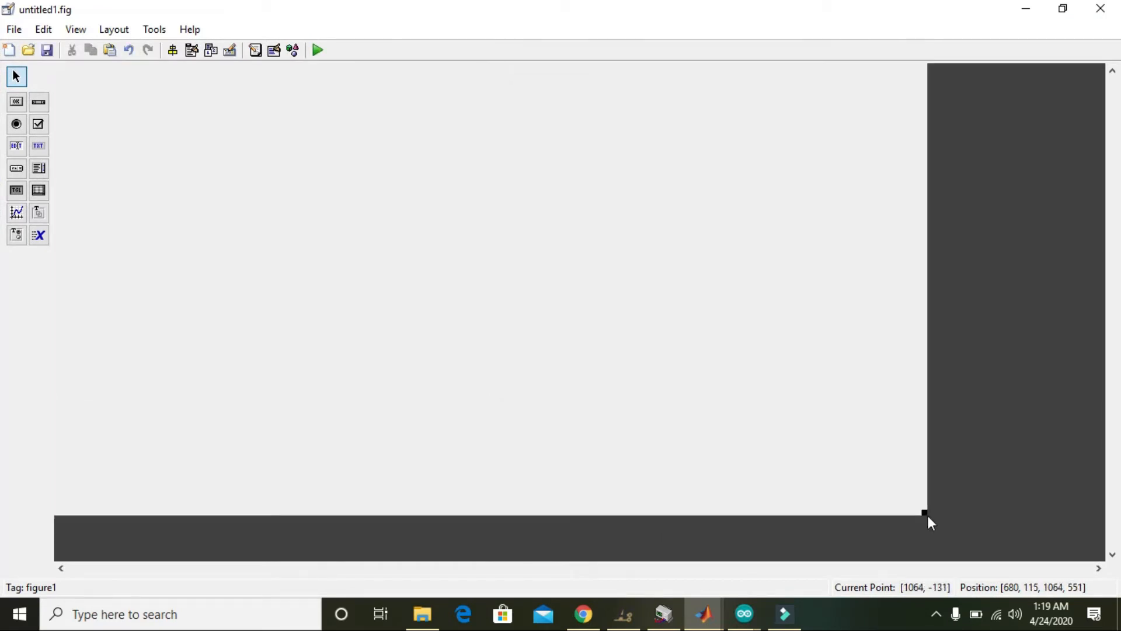
mouse_move(211, 134)
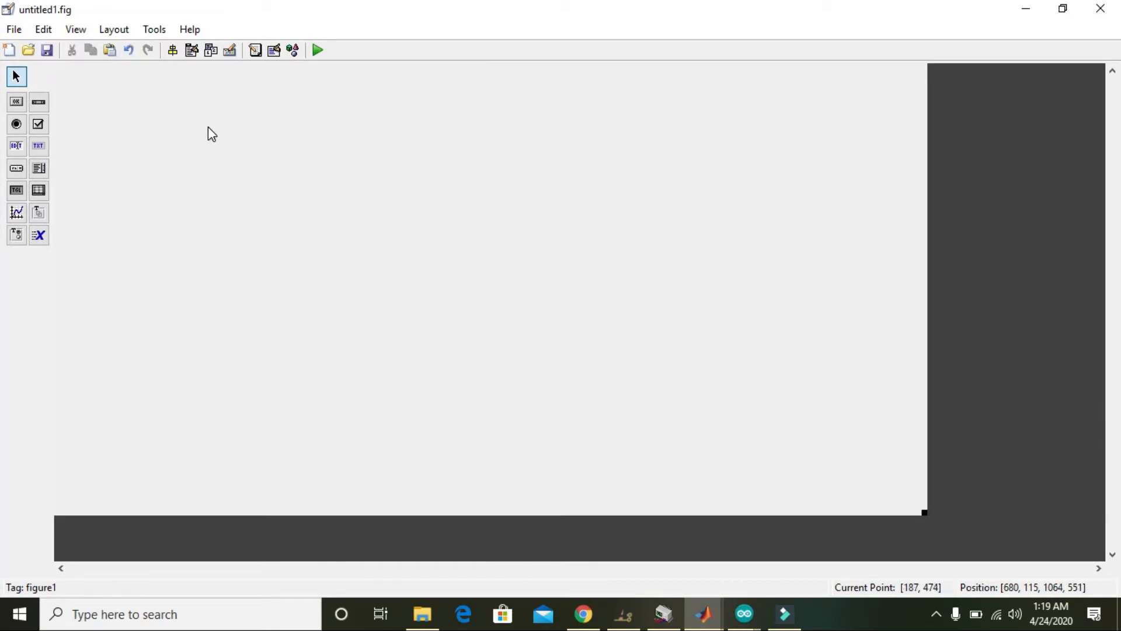
left_click(15, 100)
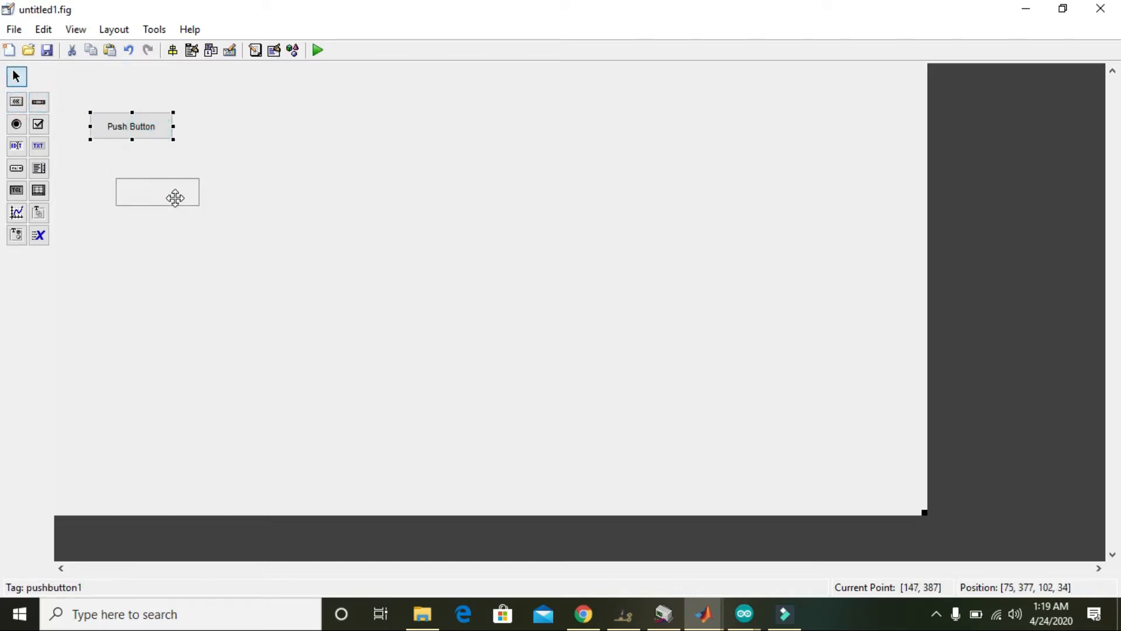
left_click_drag(131, 126, 148, 202)
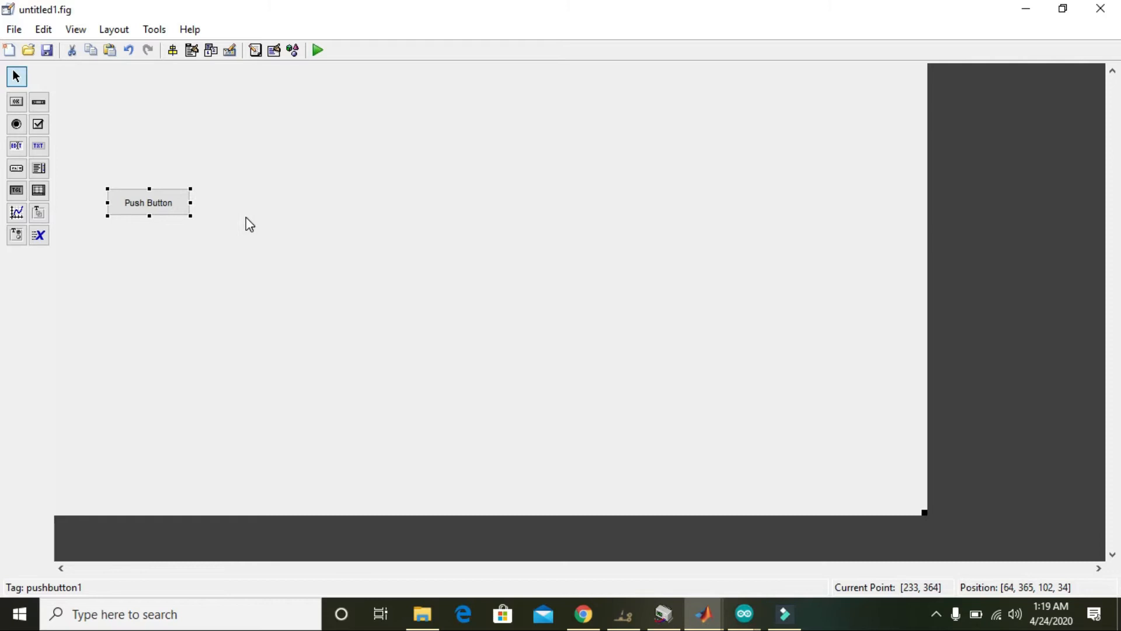
left_click_drag(148, 202, 157, 208)
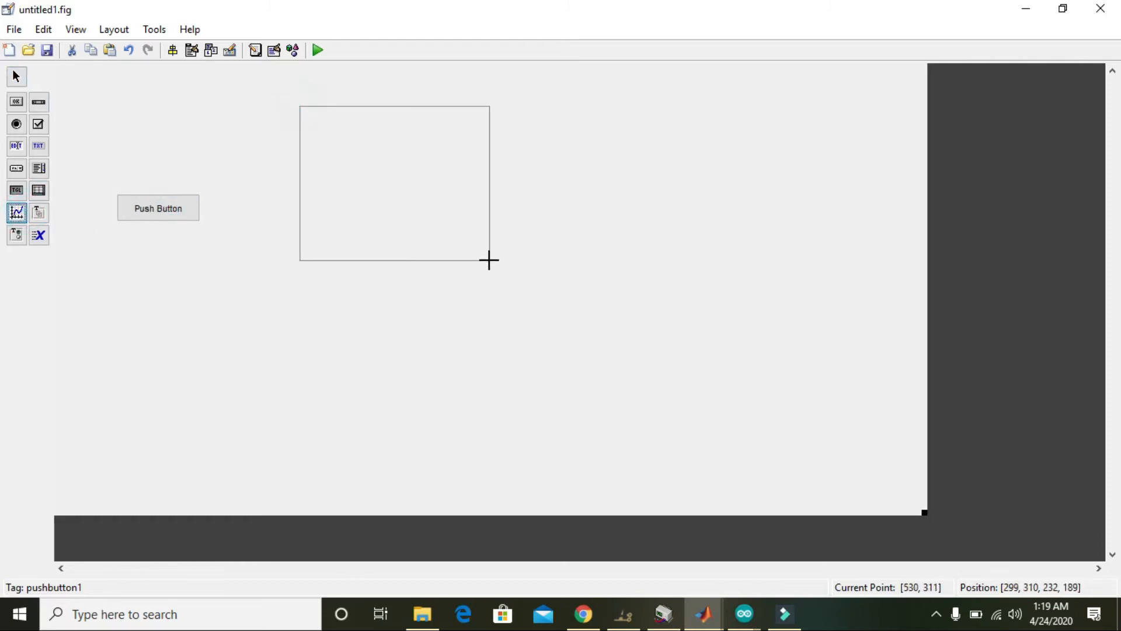
- Draw the axes areas and move the push button beside them
left_click_drag(489, 260, 558, 326)
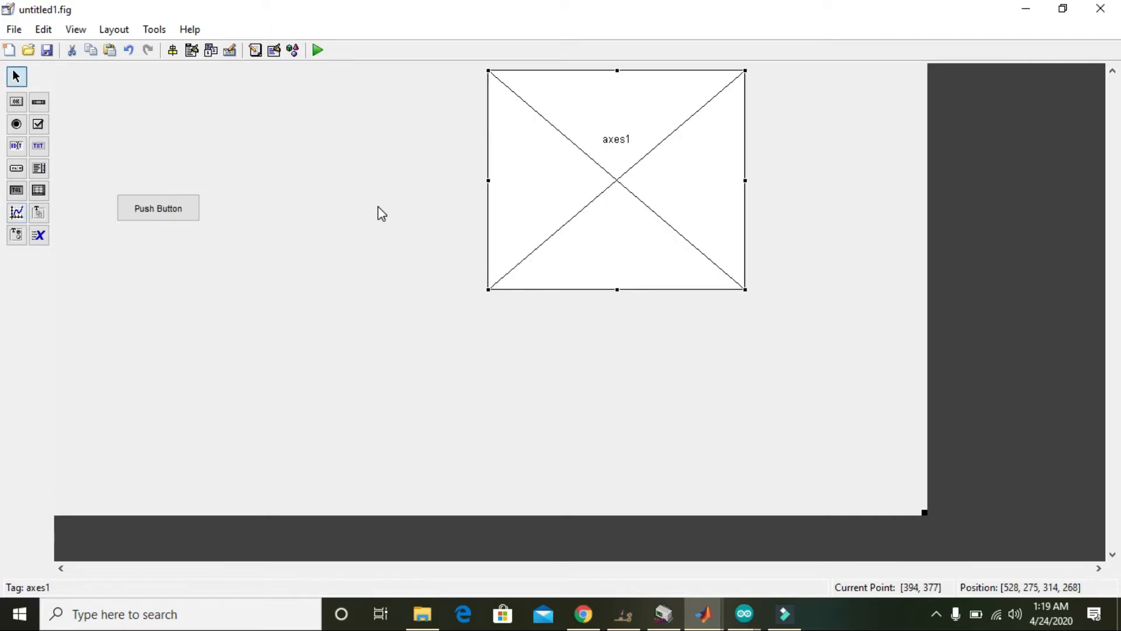
mouse_move(520, 178)
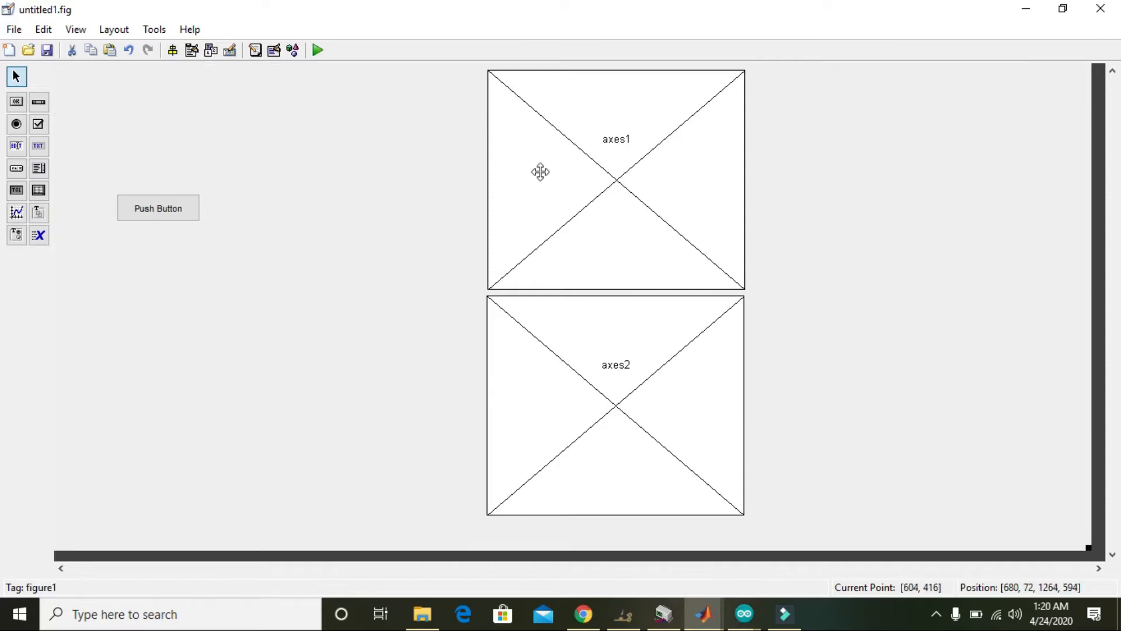
left_click_drag(158, 208, 272, 256)
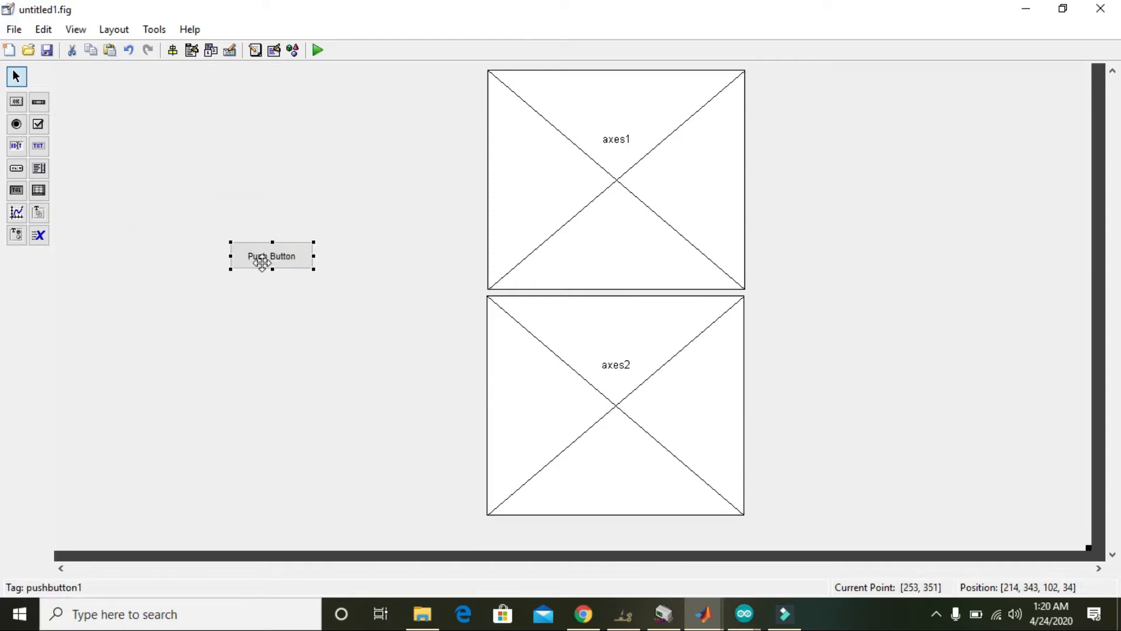
left_click_drag(271, 256, 283, 265)
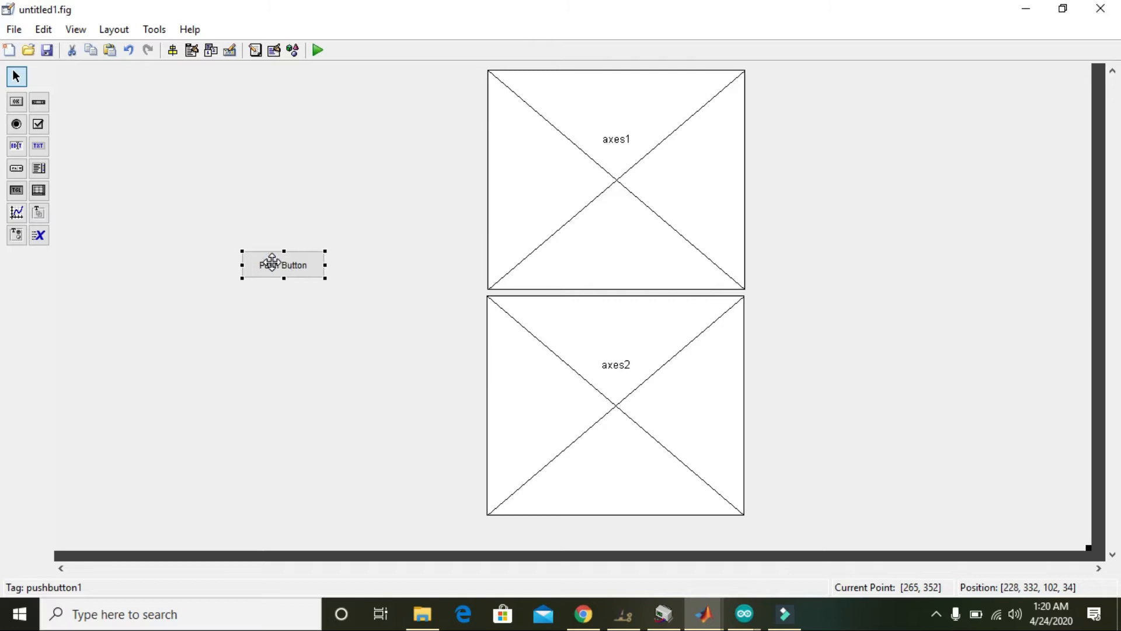
mouse_move(584, 177)
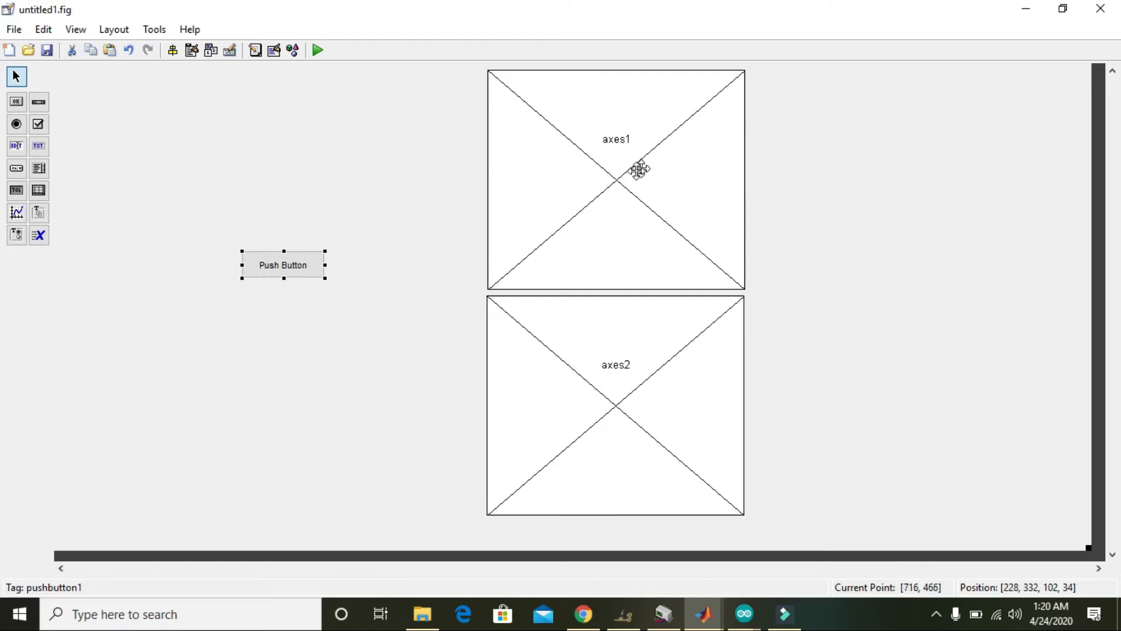
mouse_move(613, 152)
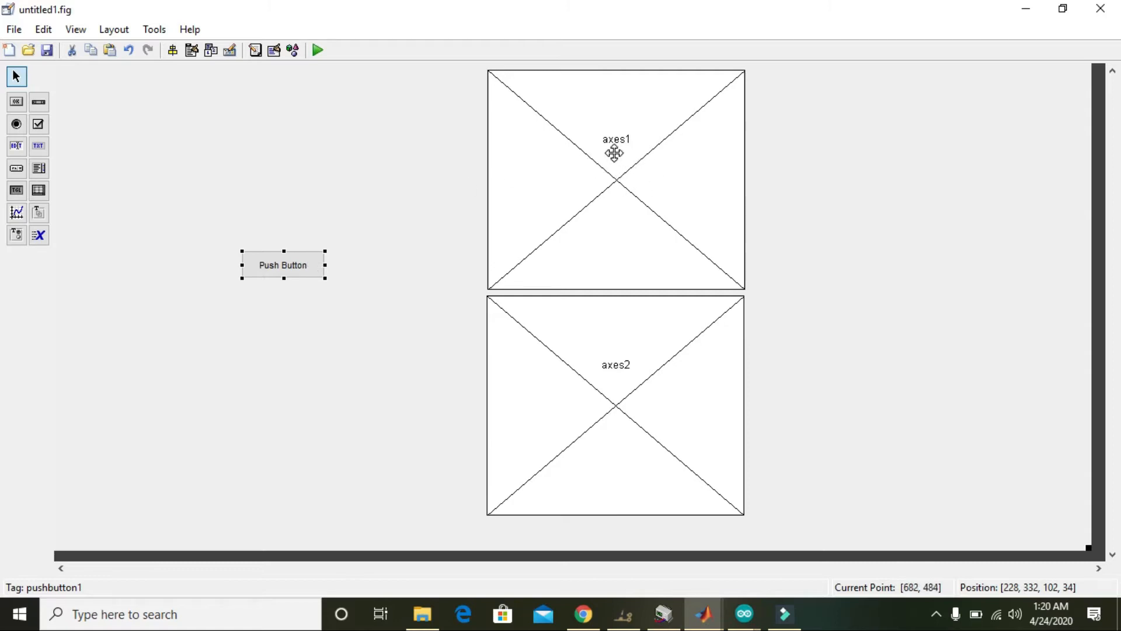
mouse_move(614, 181)
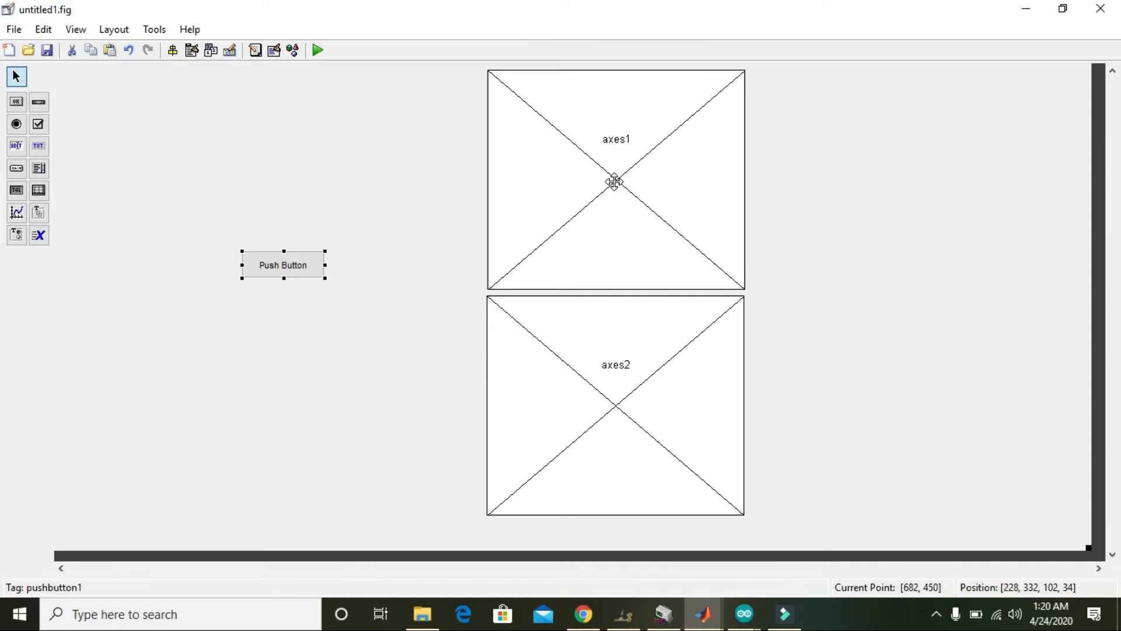
mouse_move(613, 412)
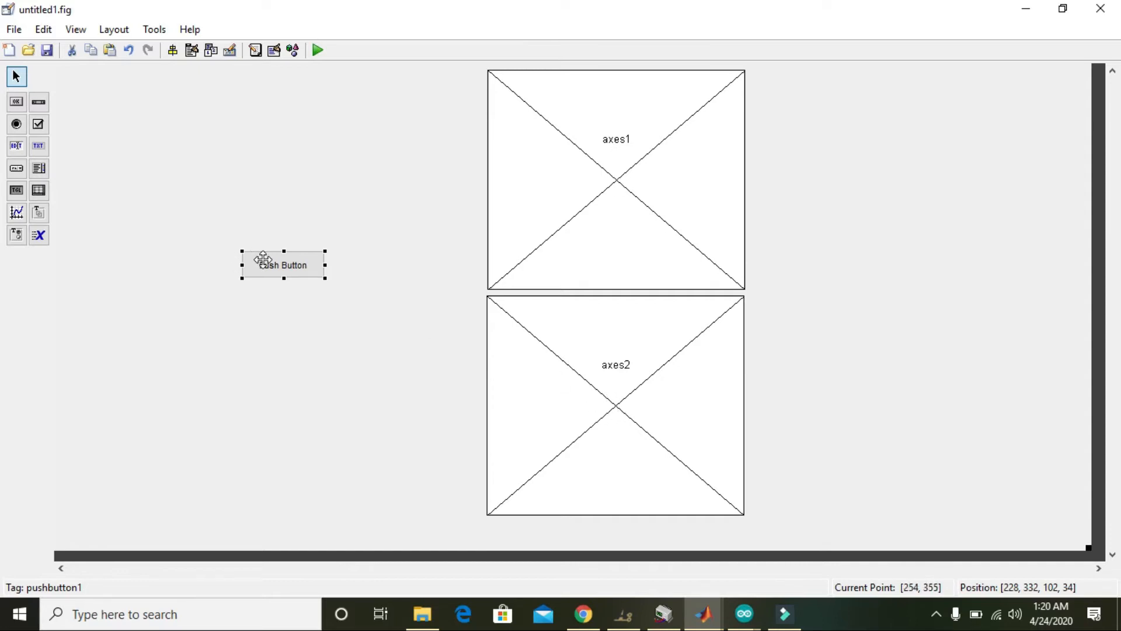
- Open the push button's Callback, saving the GUI as plotter to generate plotter.m
right_click(283, 265)
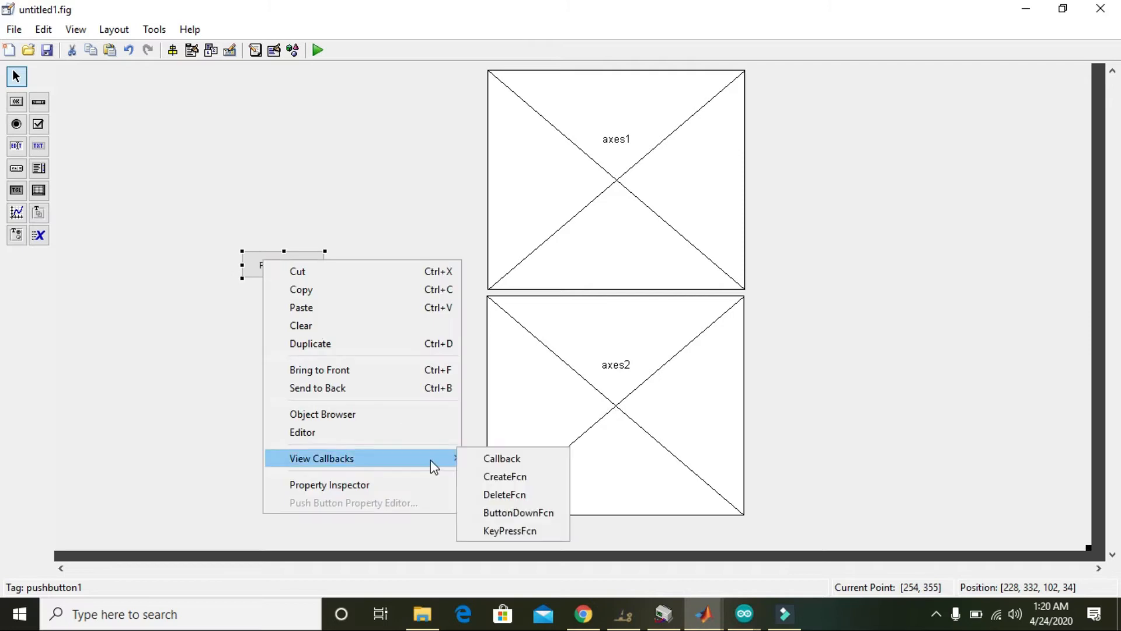
mouse_move(502, 458)
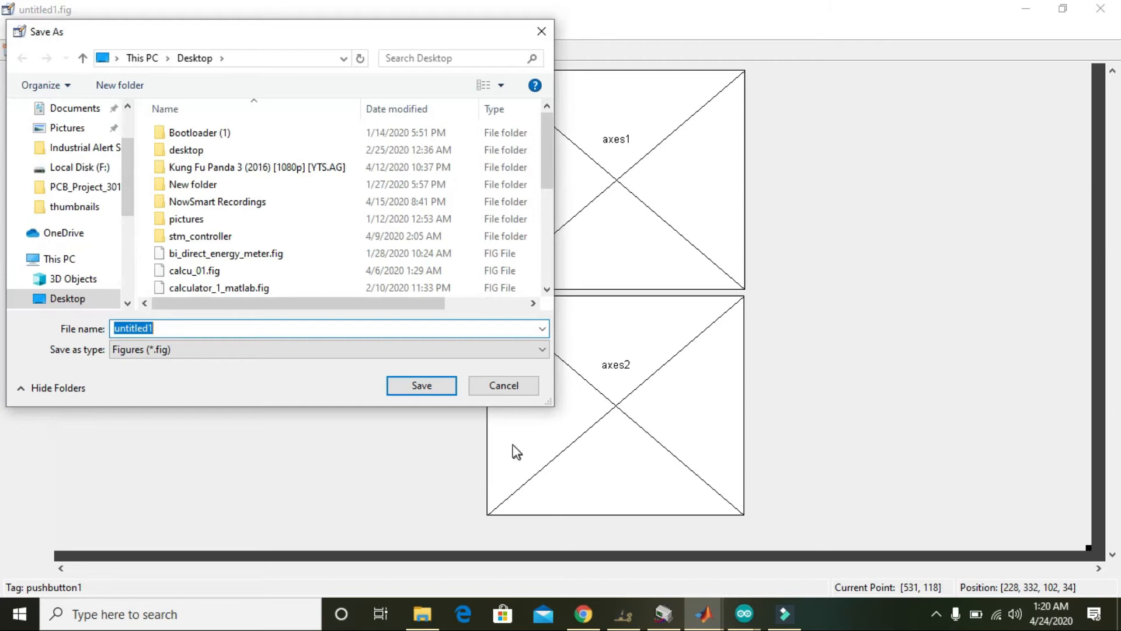
type("p")
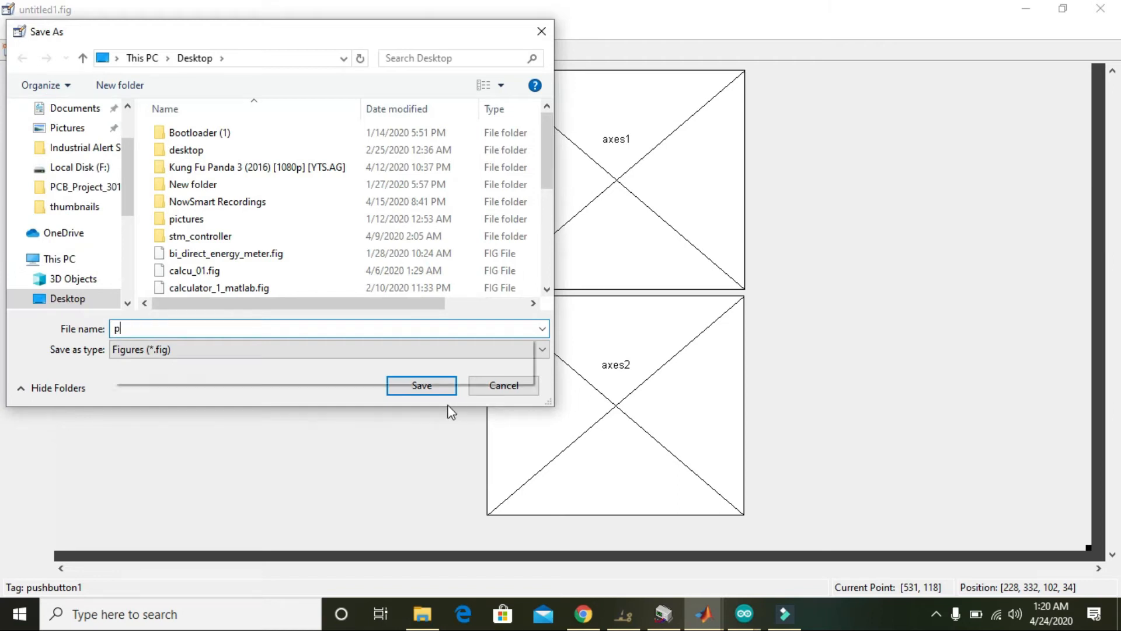
type("lotter")
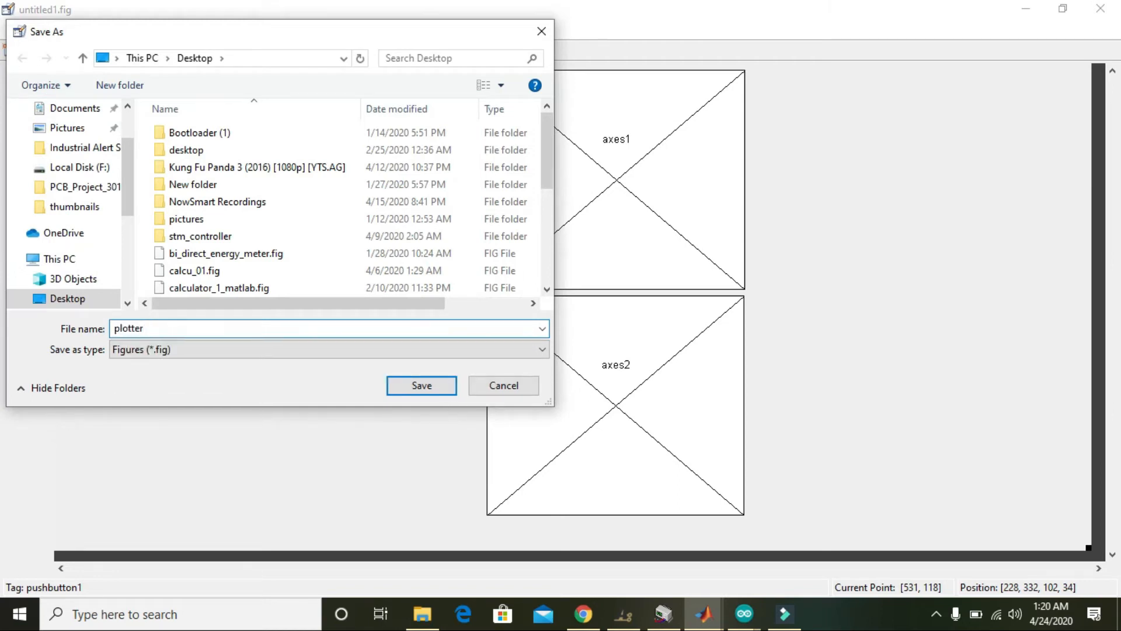
left_click(421, 384)
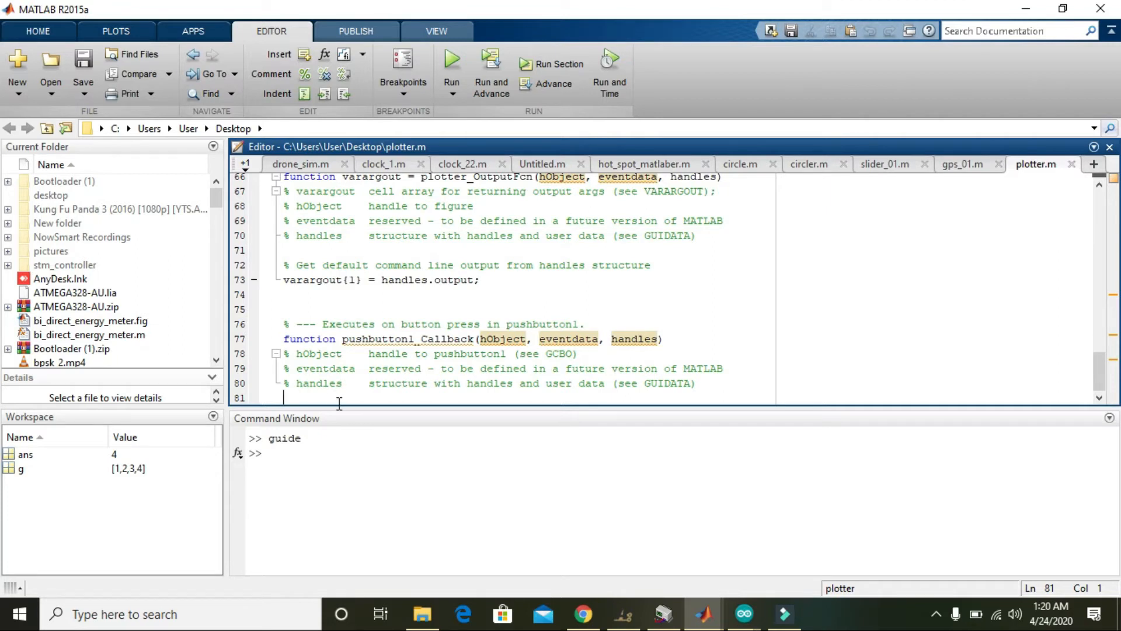
type("si")
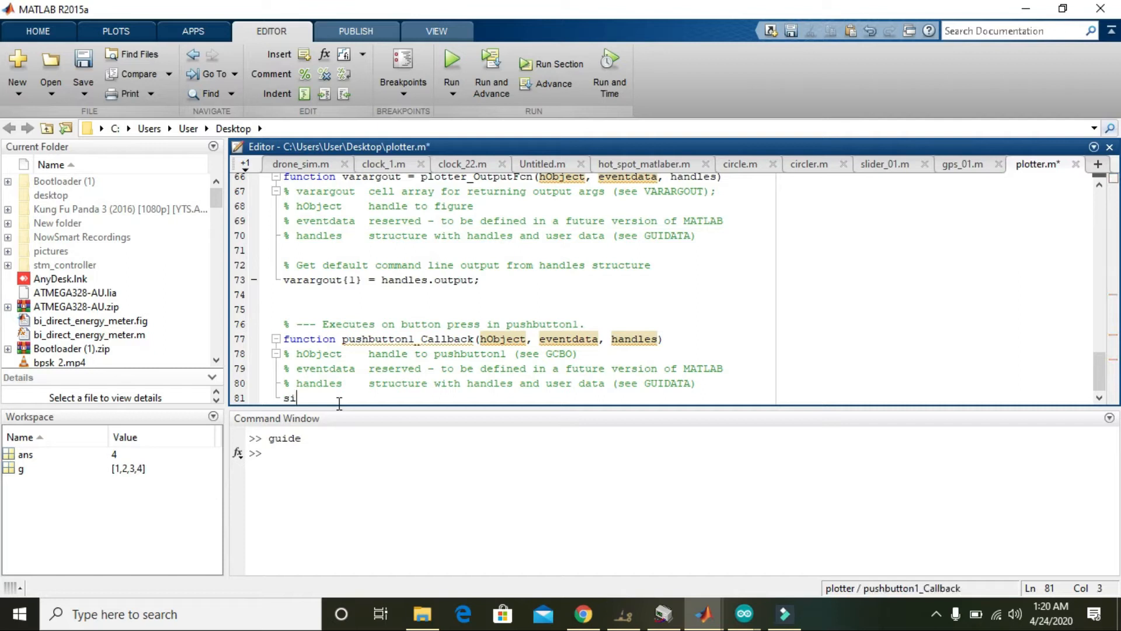
type("g=")
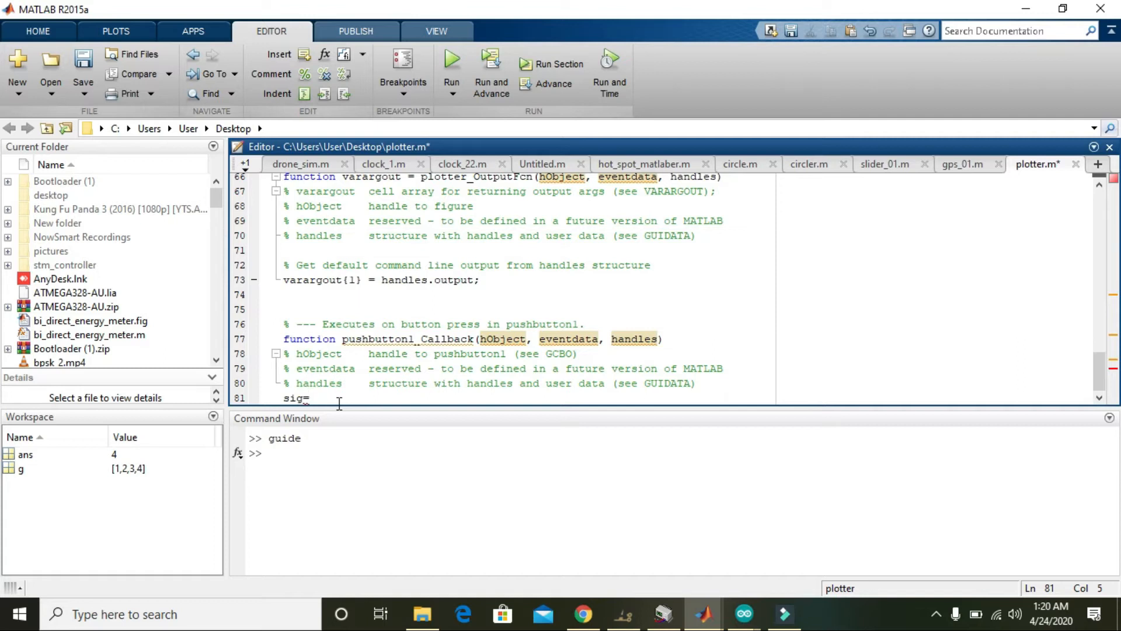
type("ran")
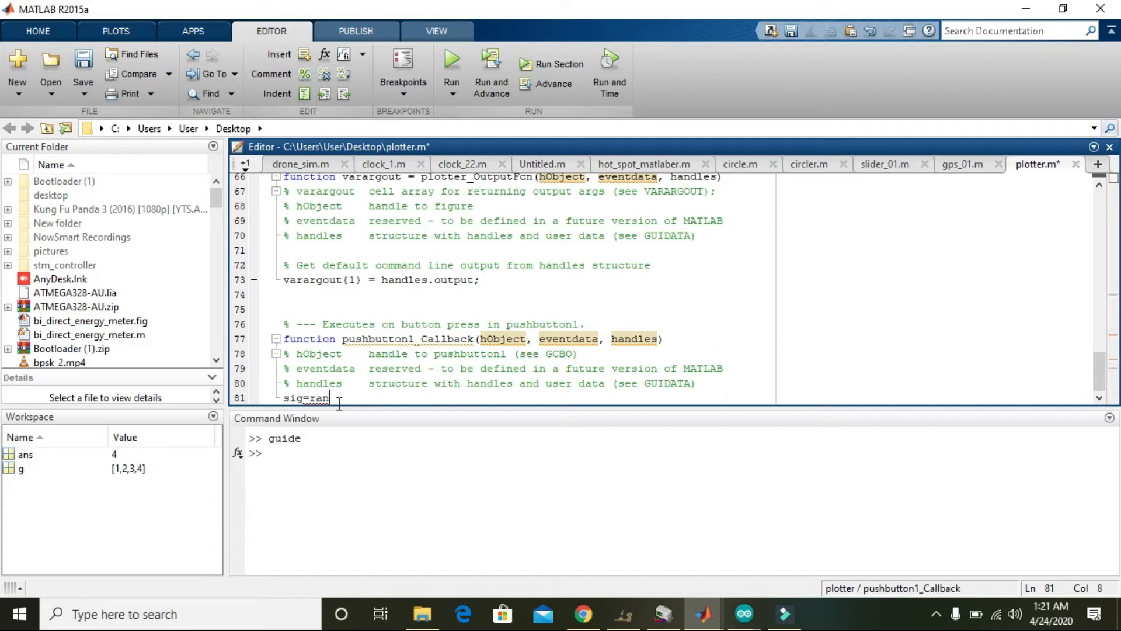
type("dn")
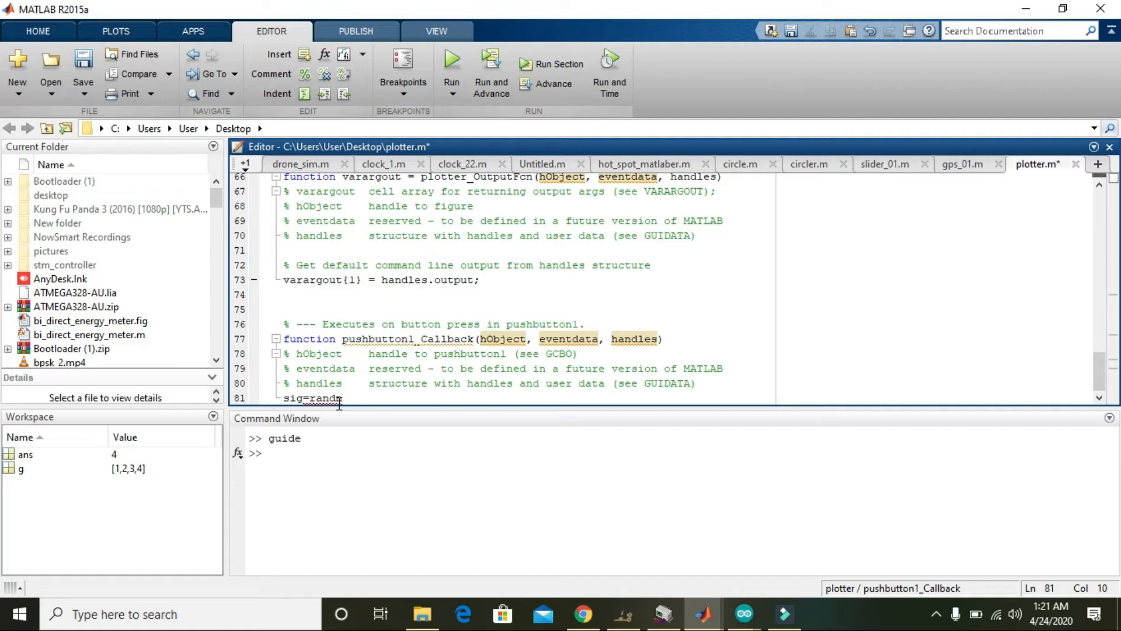
type("()")
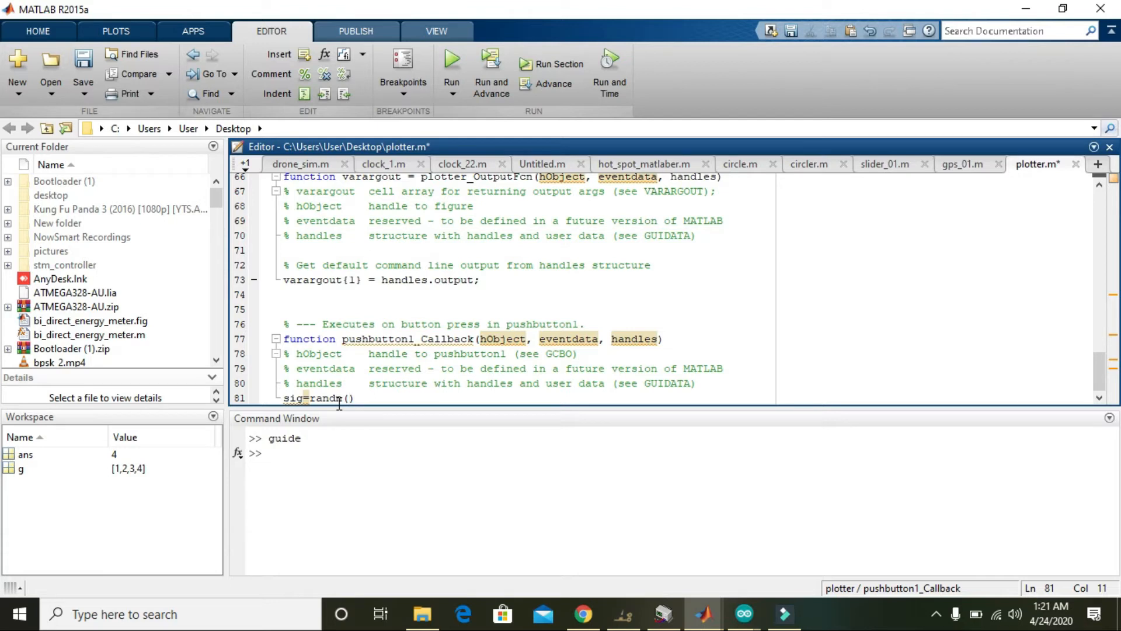
key("Backspace")
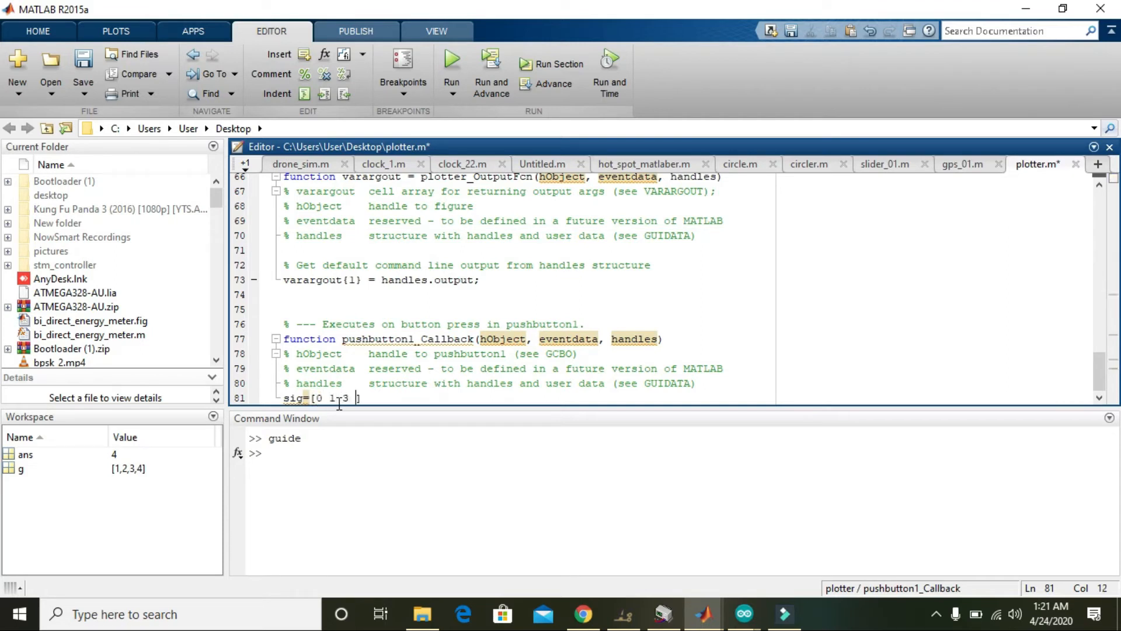
type("5 22")
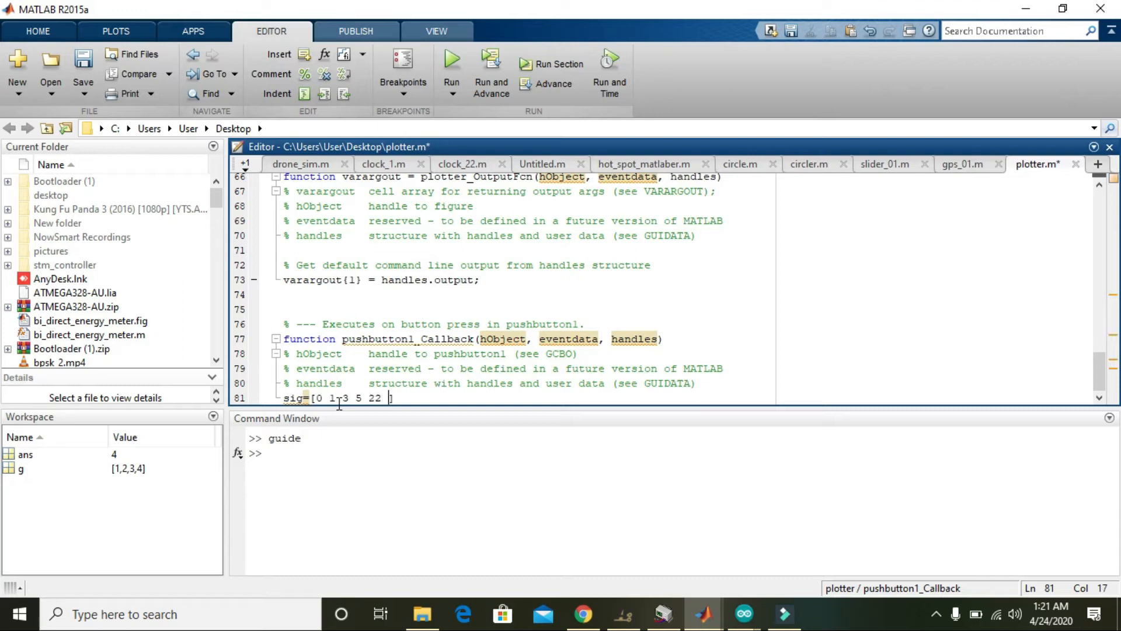
type("43")
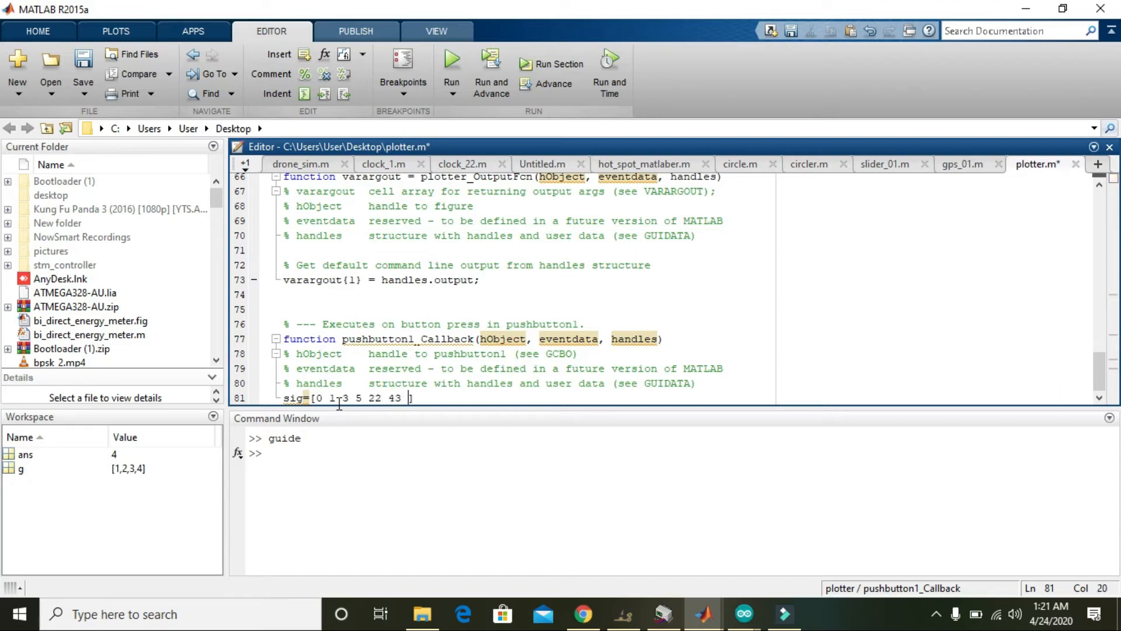
type("11")
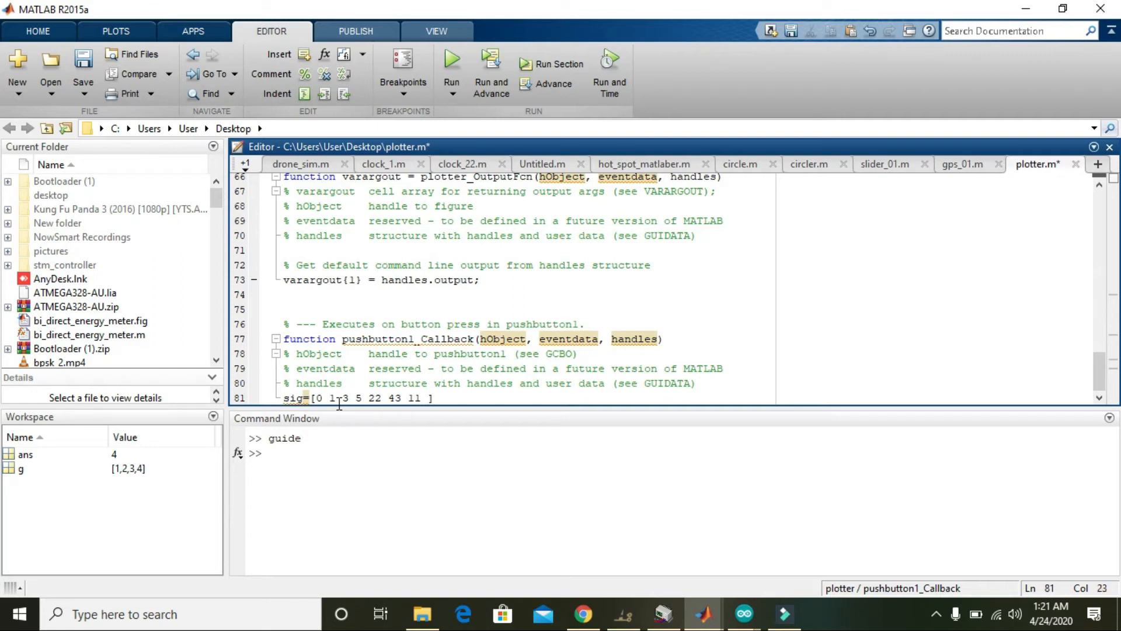
type("21")
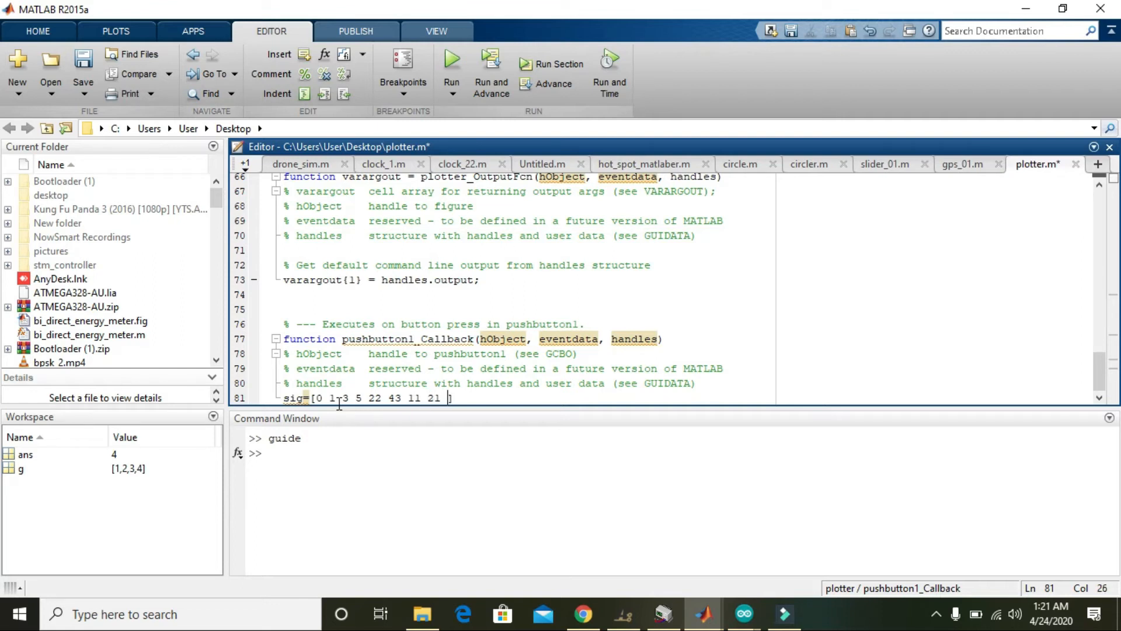
type("18")
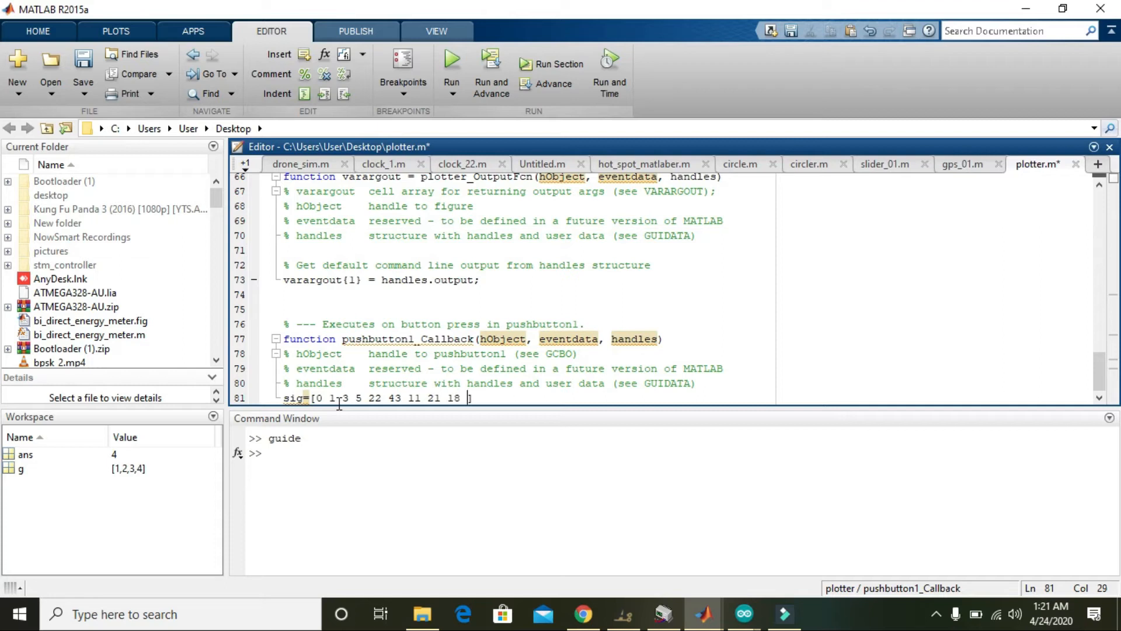
type("17 19")
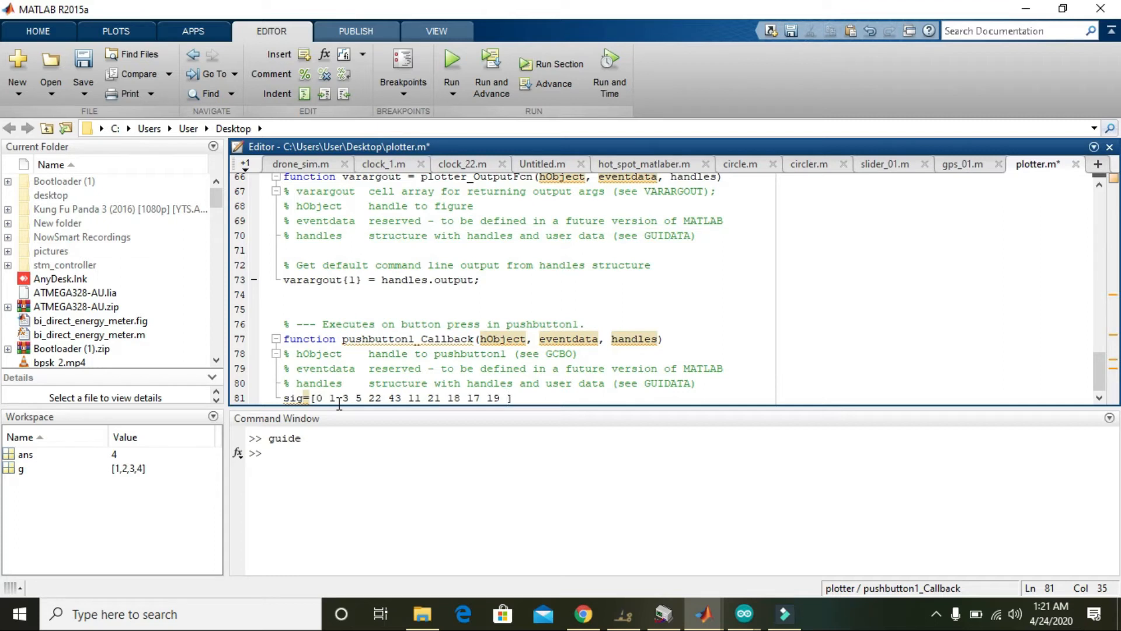
type("8 9")
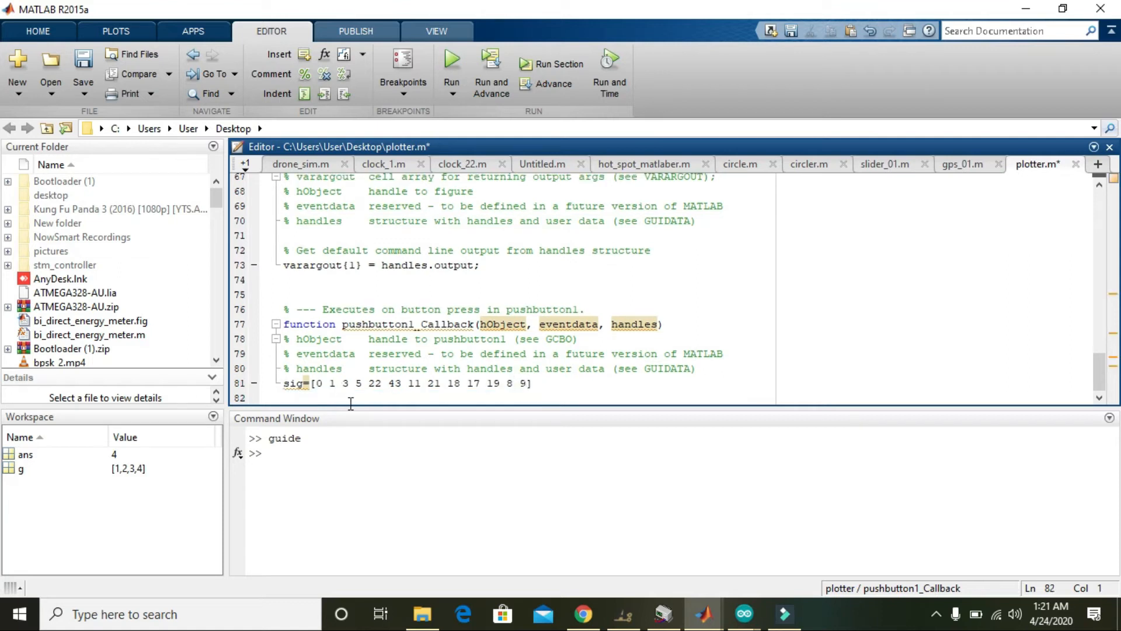
- Add axes(handles.axes1) above plot(sig) so the data plots in axes1
left_click_drag(365, 383, 526, 383)
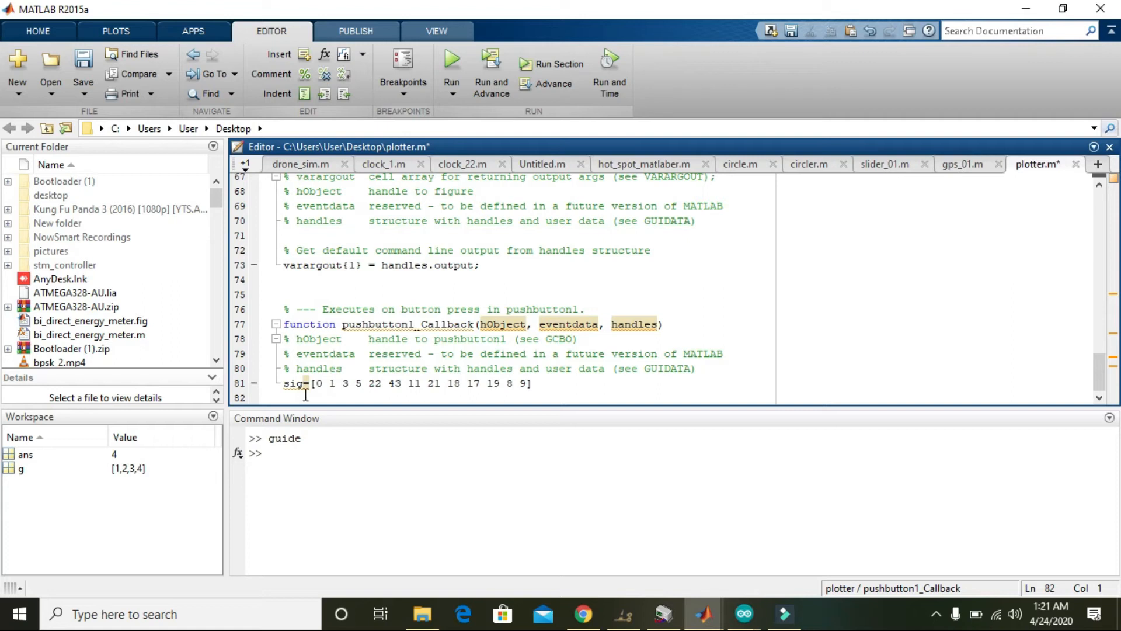
type("p")
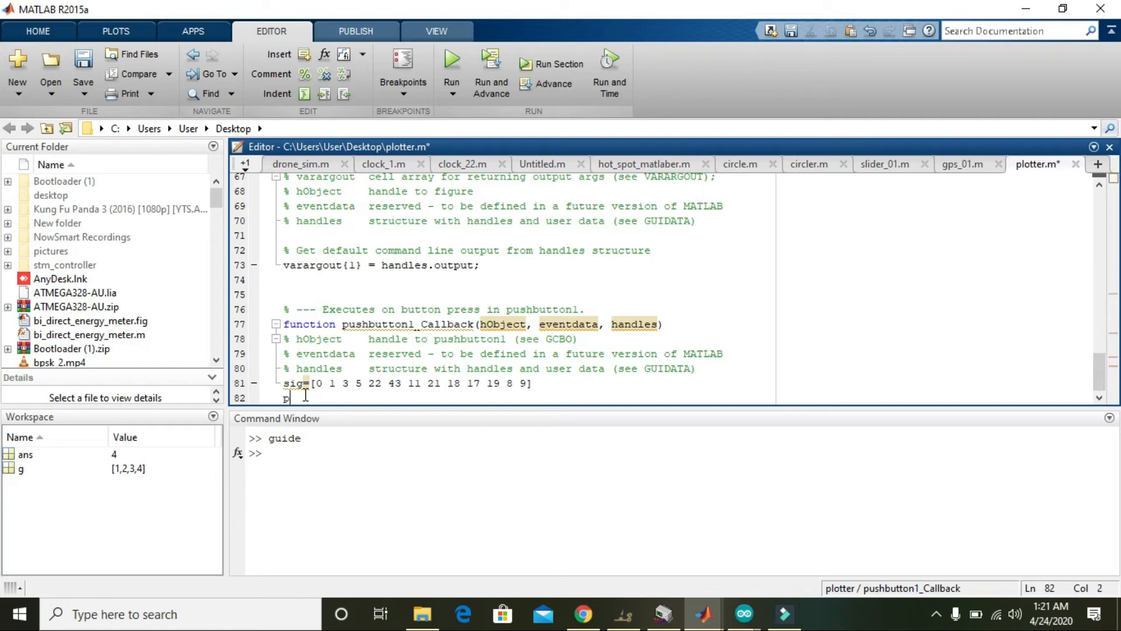
type("plot()")
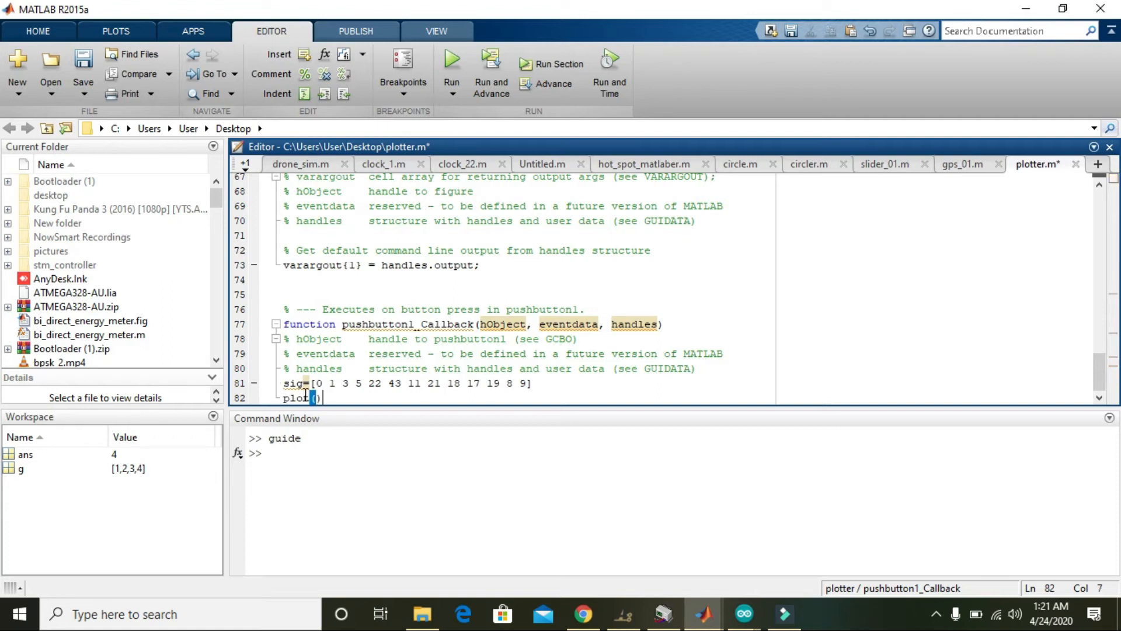
type("sig")
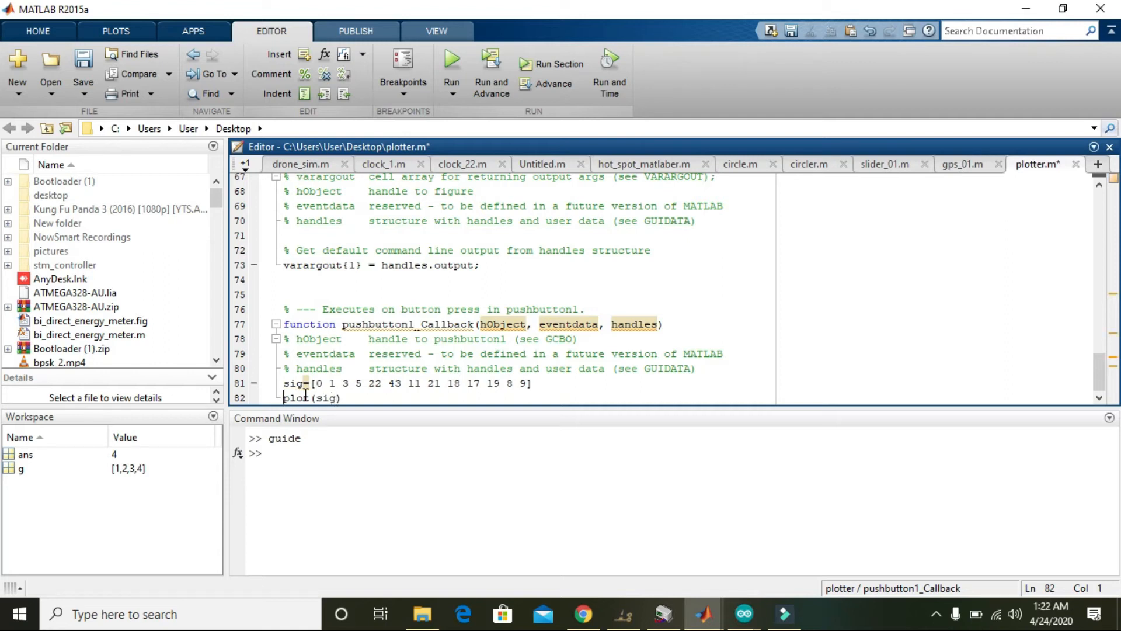
left_click(284, 383)
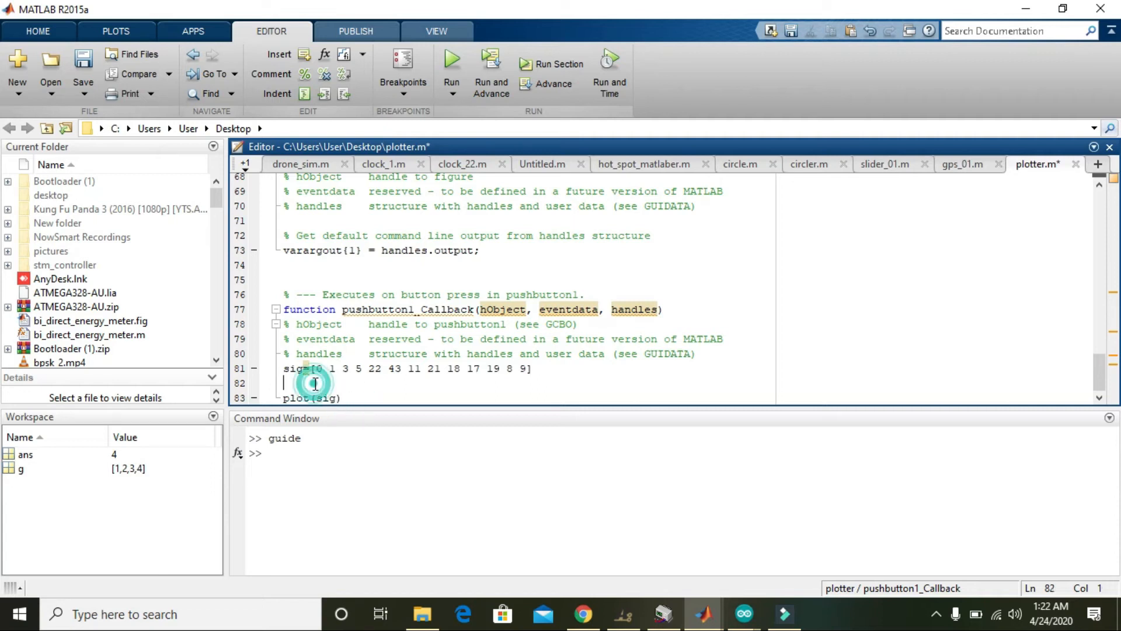
type("axes(")
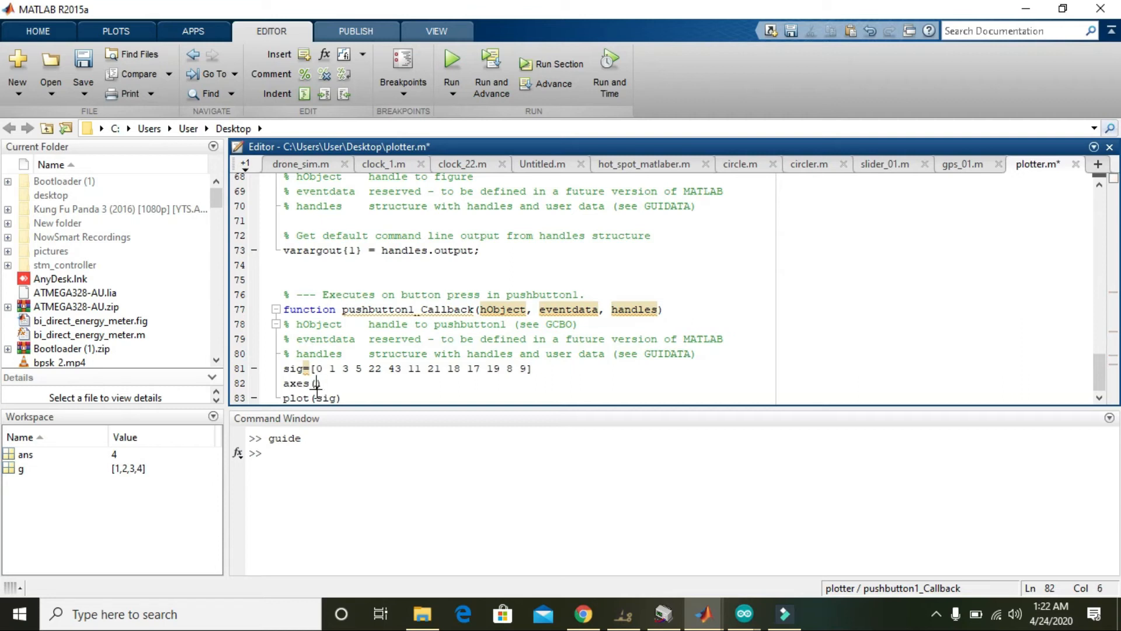
type("handles.")
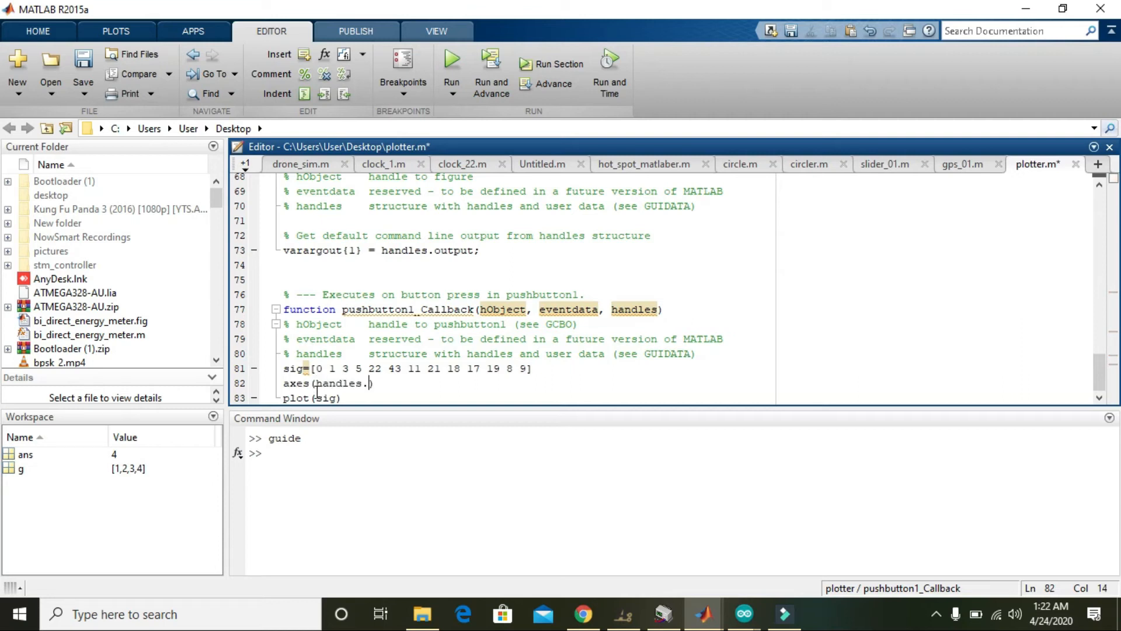
type("axes1")
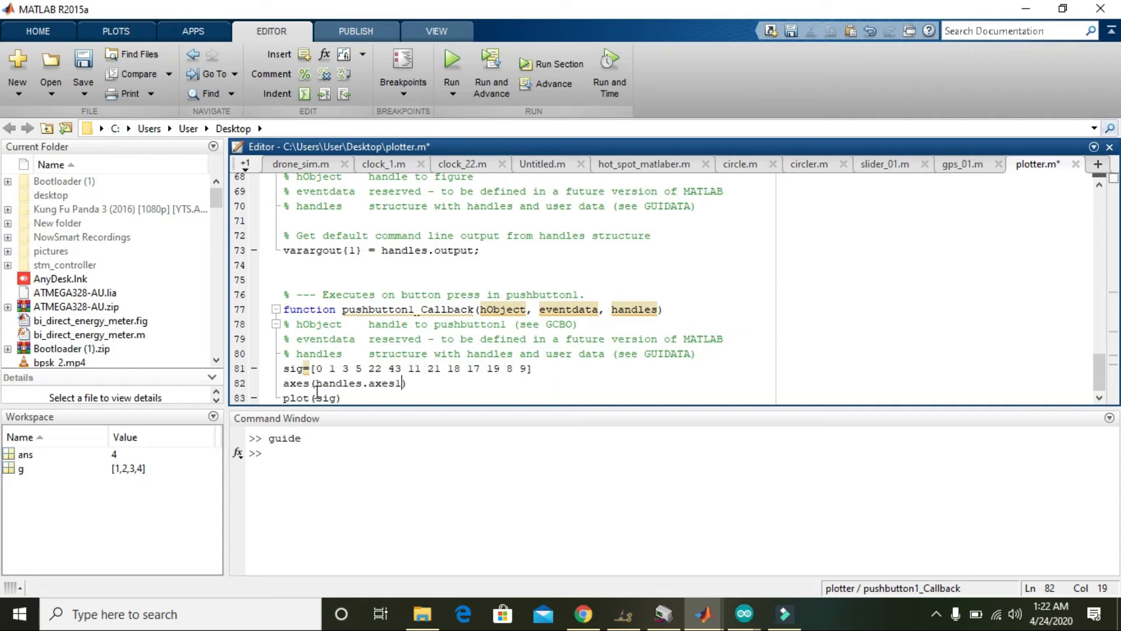
left_click_drag(335, 383, 405, 383)
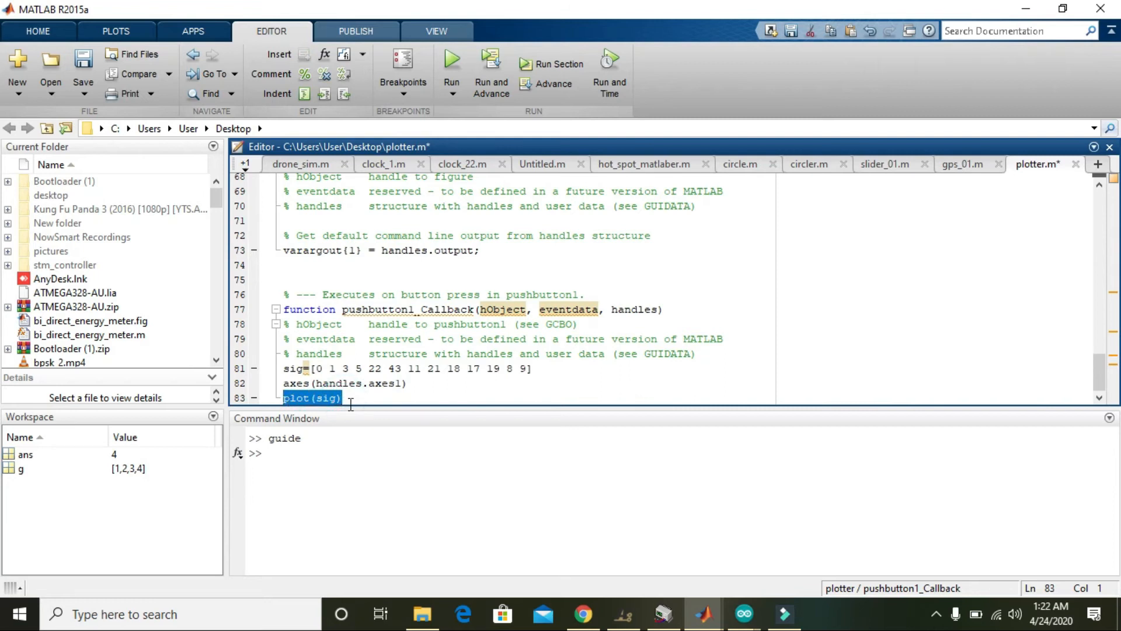
left_click(350, 397)
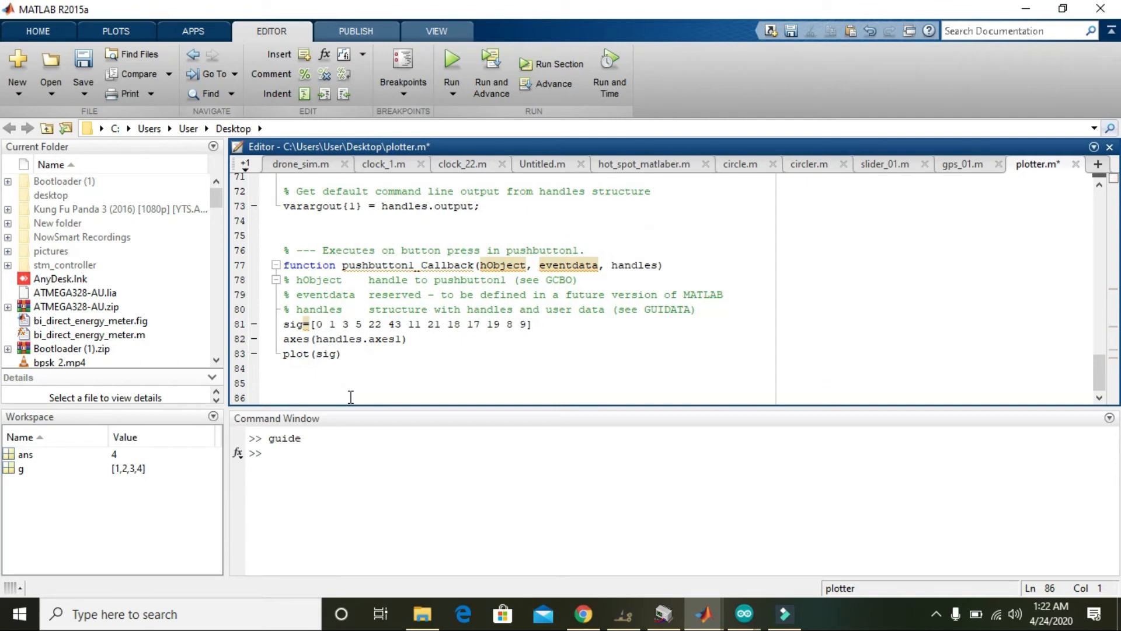
- Add axes(handles.axes2) to target the second axes
type("axes")
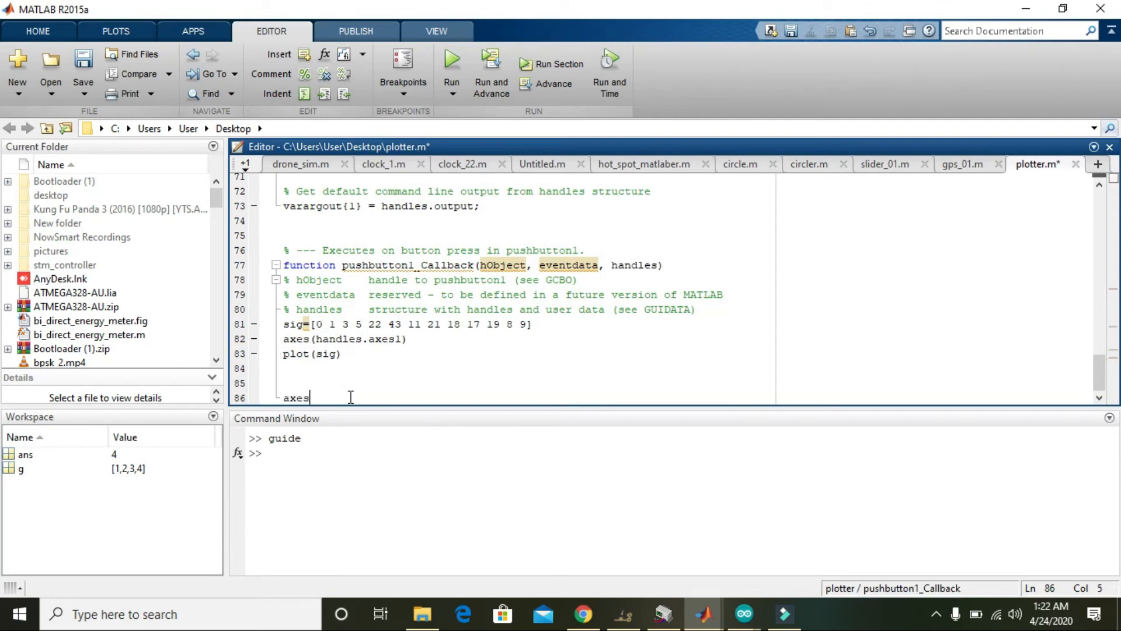
type("(")
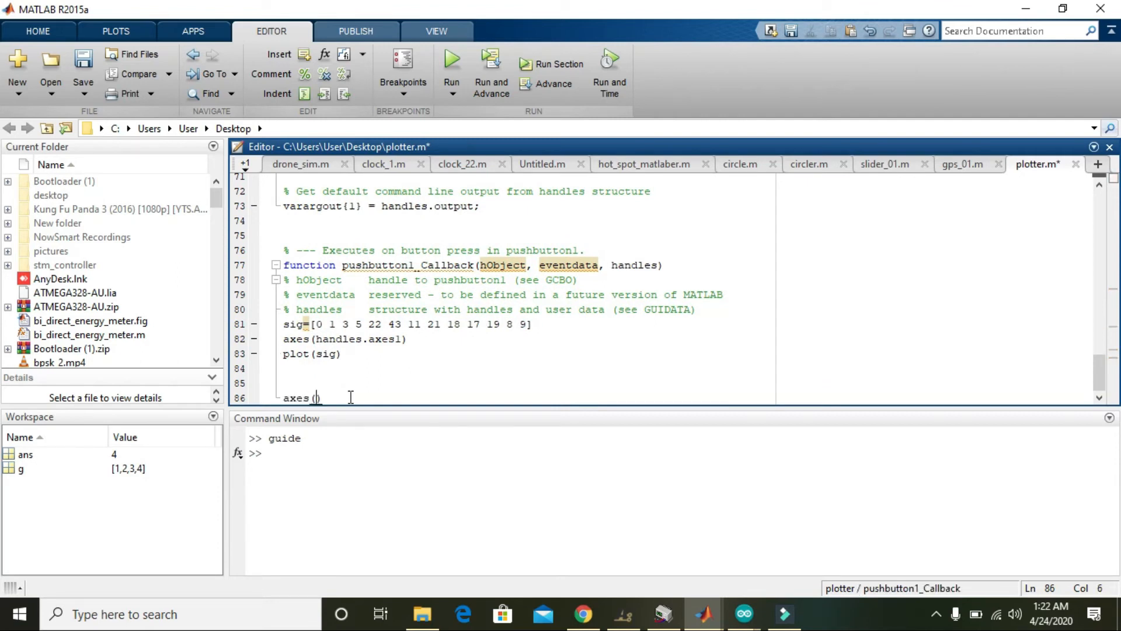
type("handles.axes2")
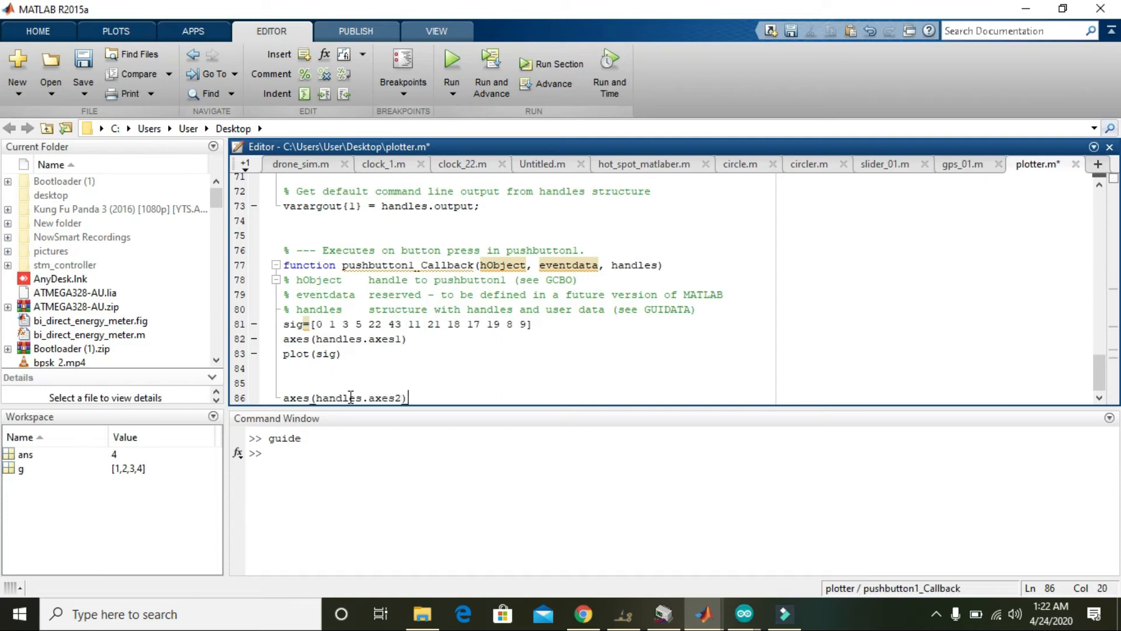
key("enter")
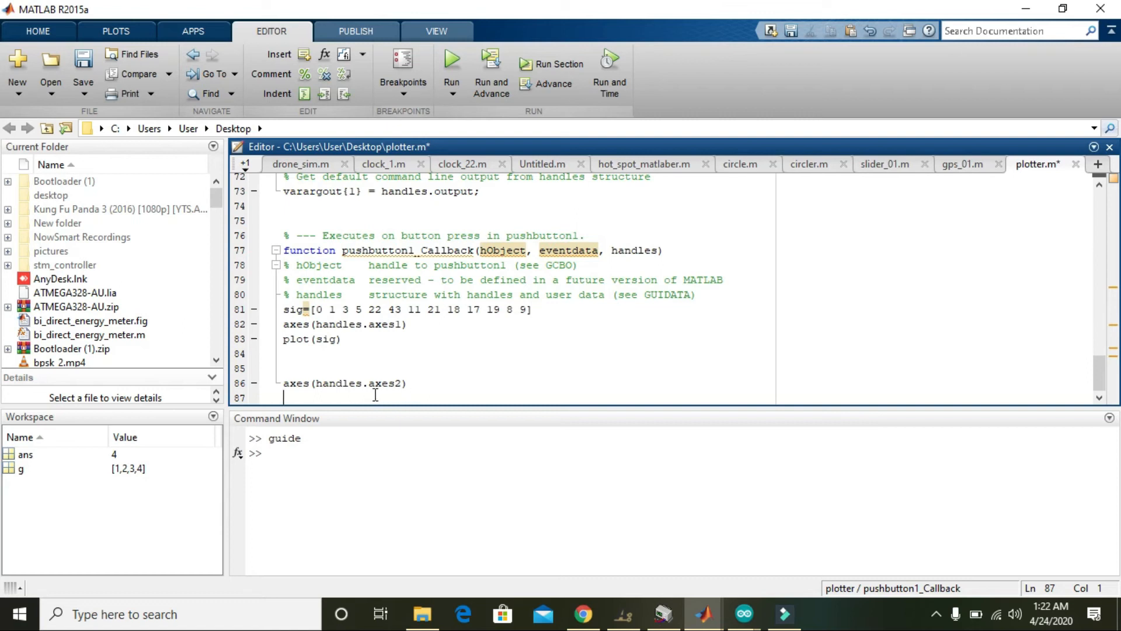
- Define d=1:0.1:100 on the next line of the callback
type("d=")
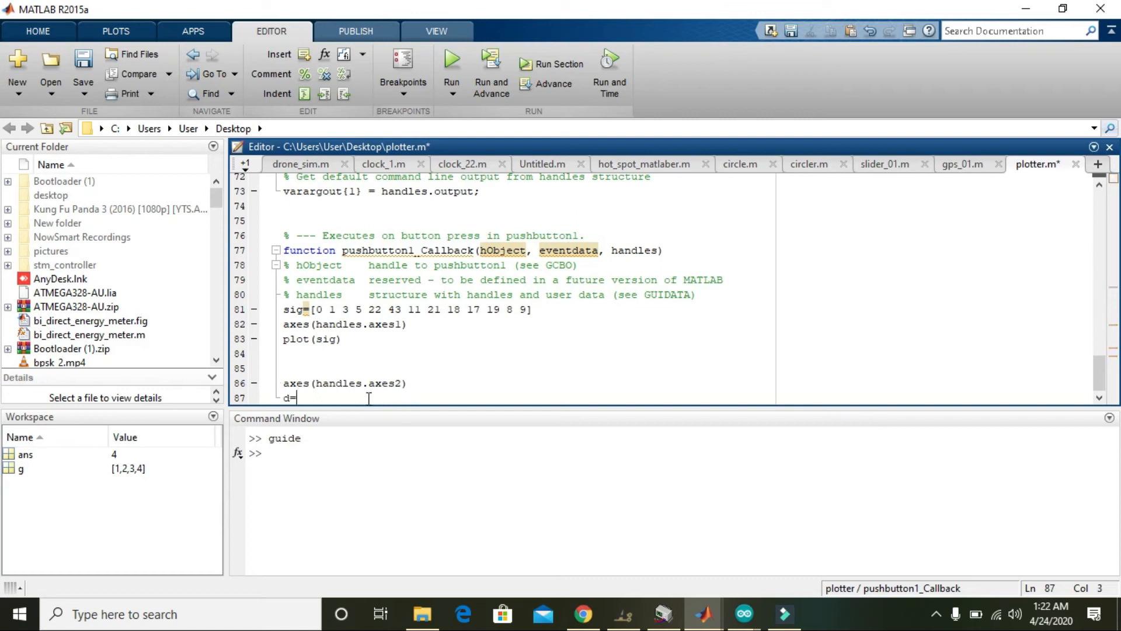
type("[]")
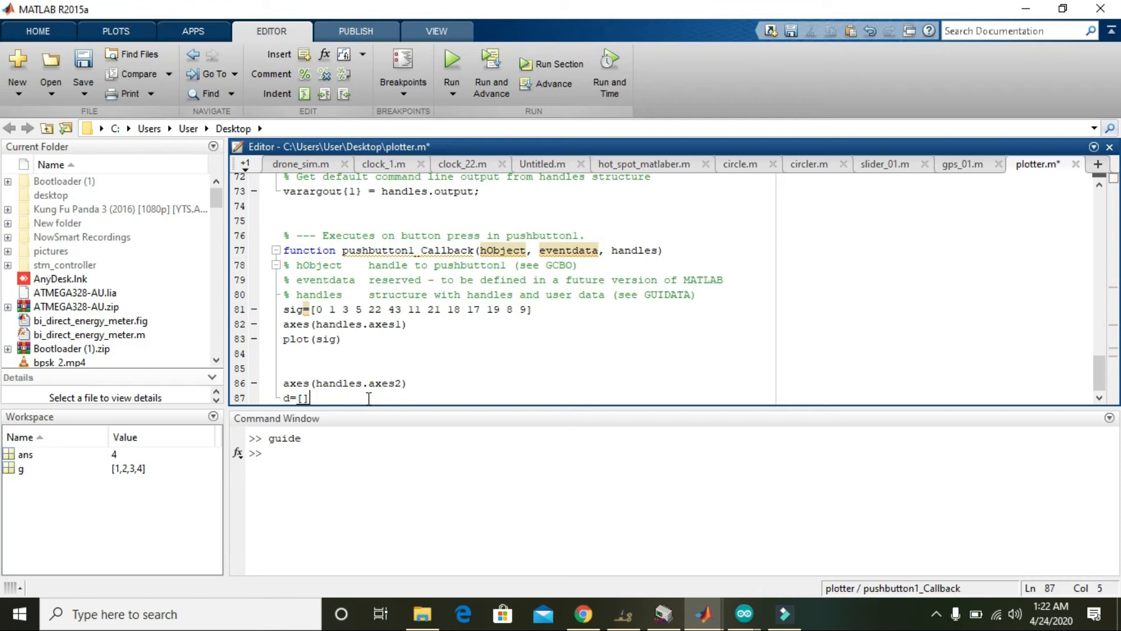
key("Backspace")
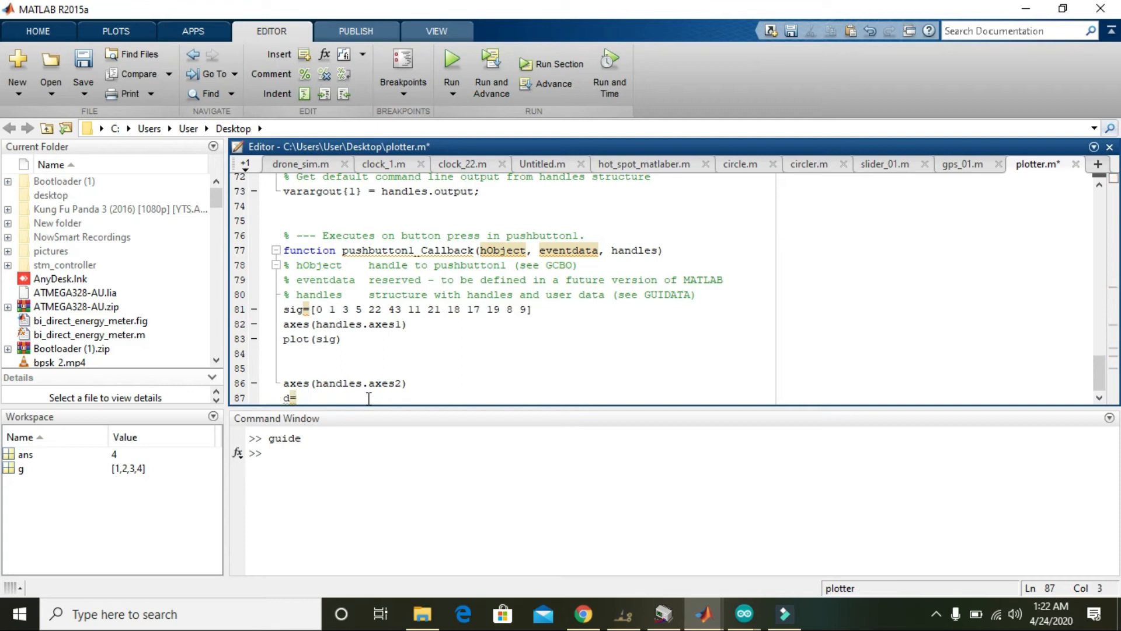
type("1:")
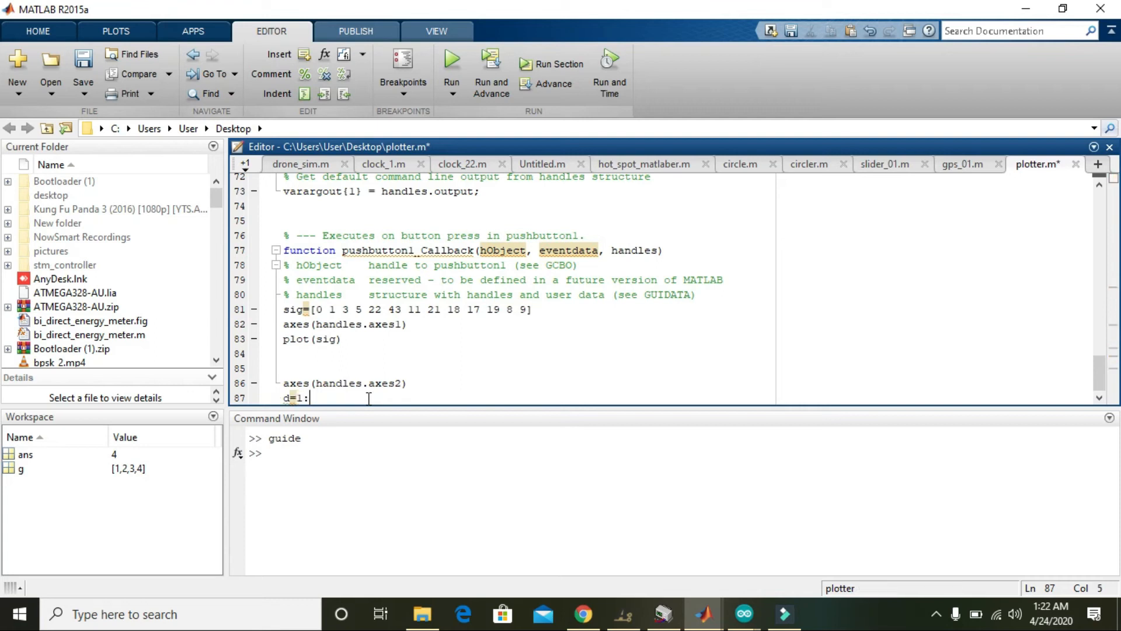
type("0.1")
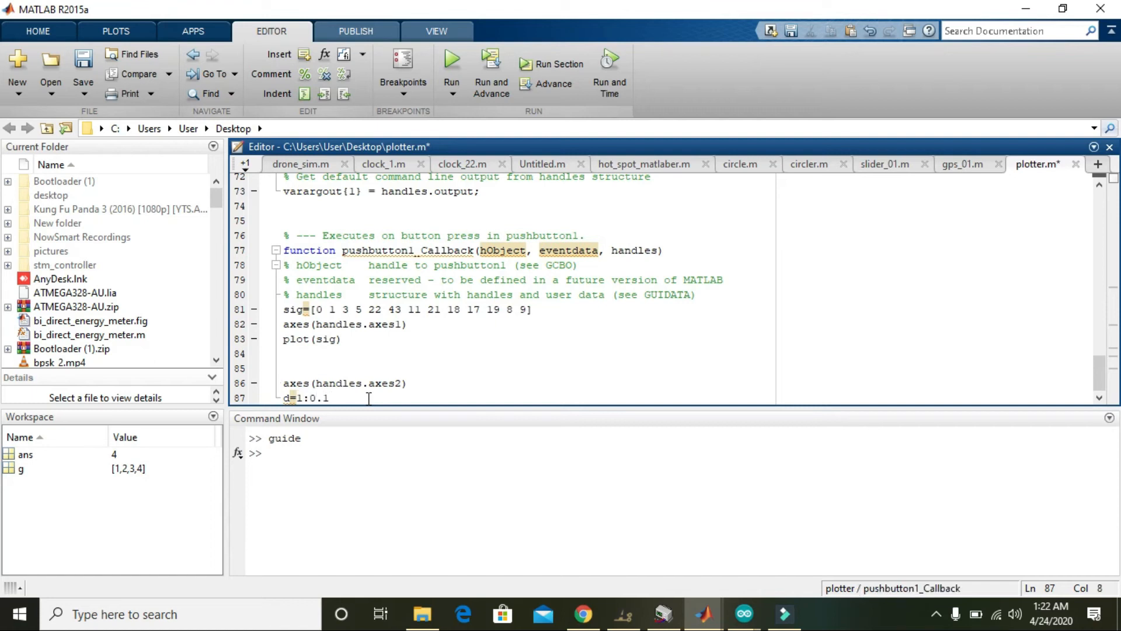
type(":1")
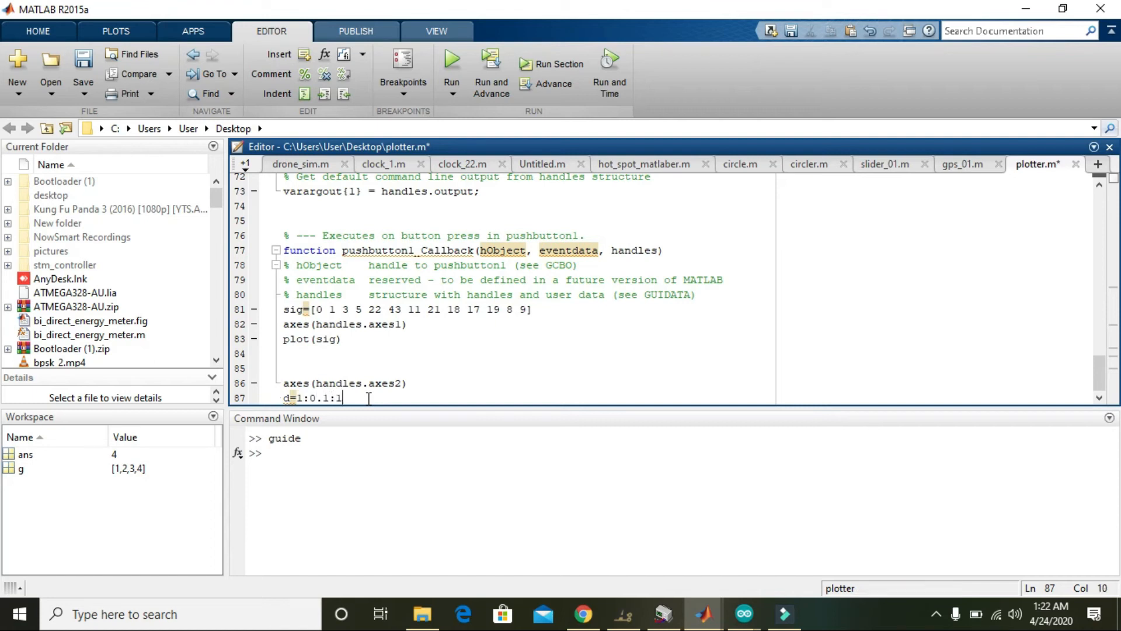
type("00")
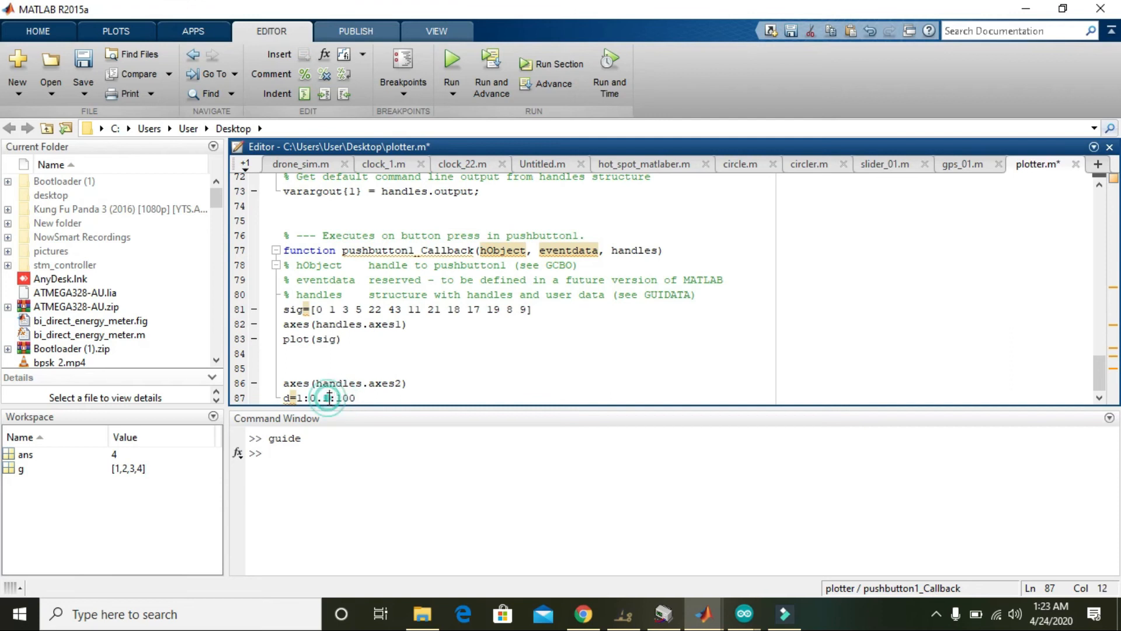
double_click(320, 397)
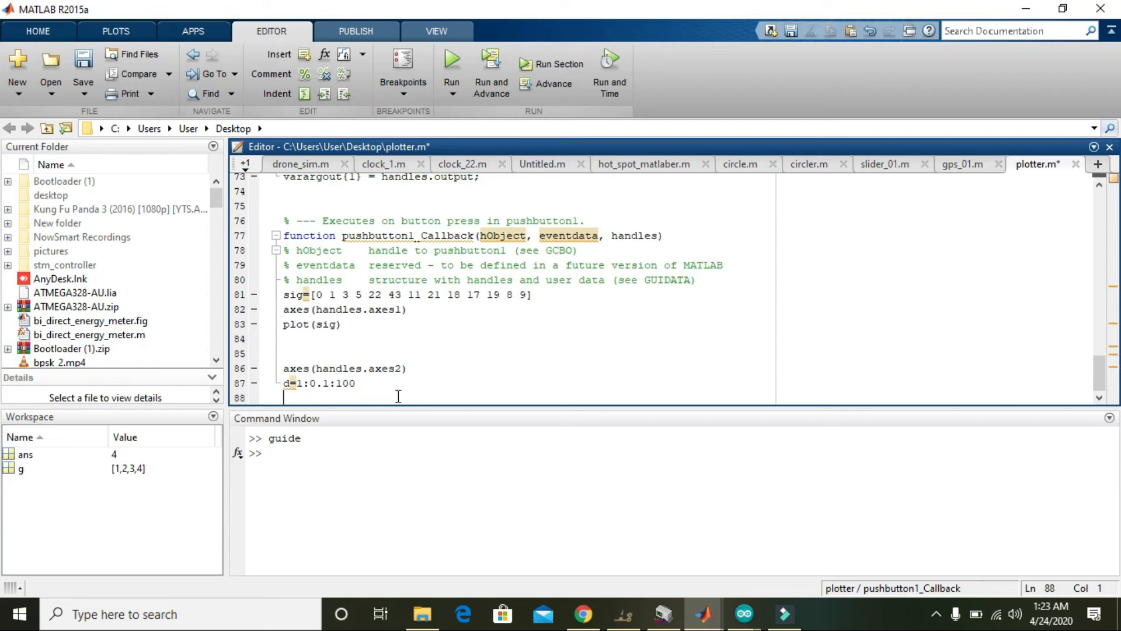
- Add sig2=sin(d) and plot(sig2) to draw the sine wave in axes2
type("sig")
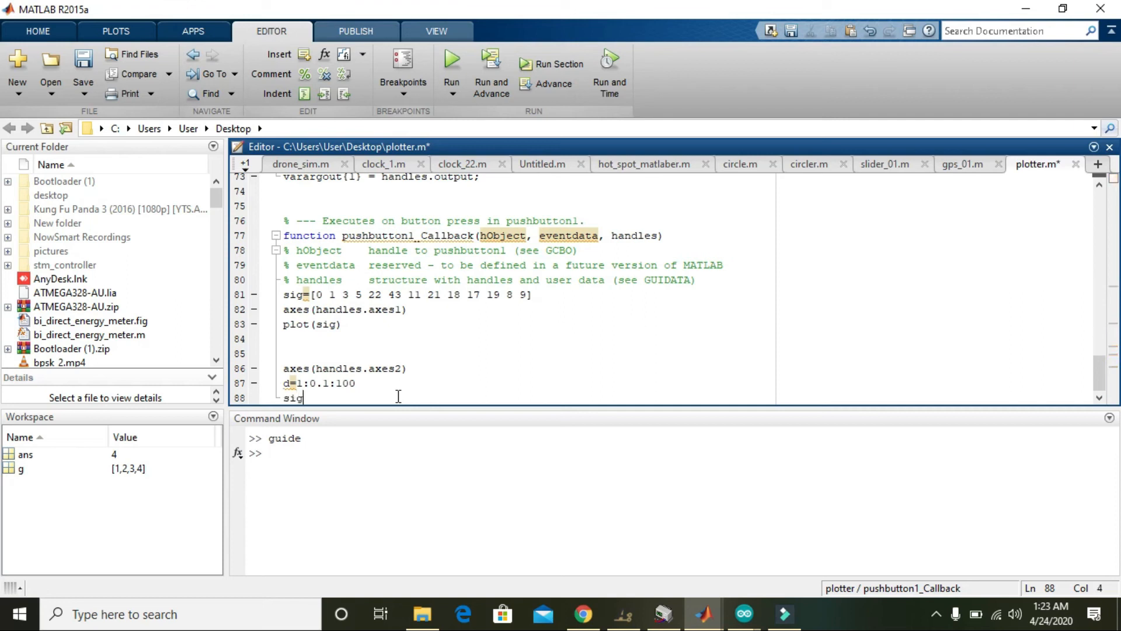
type("2=")
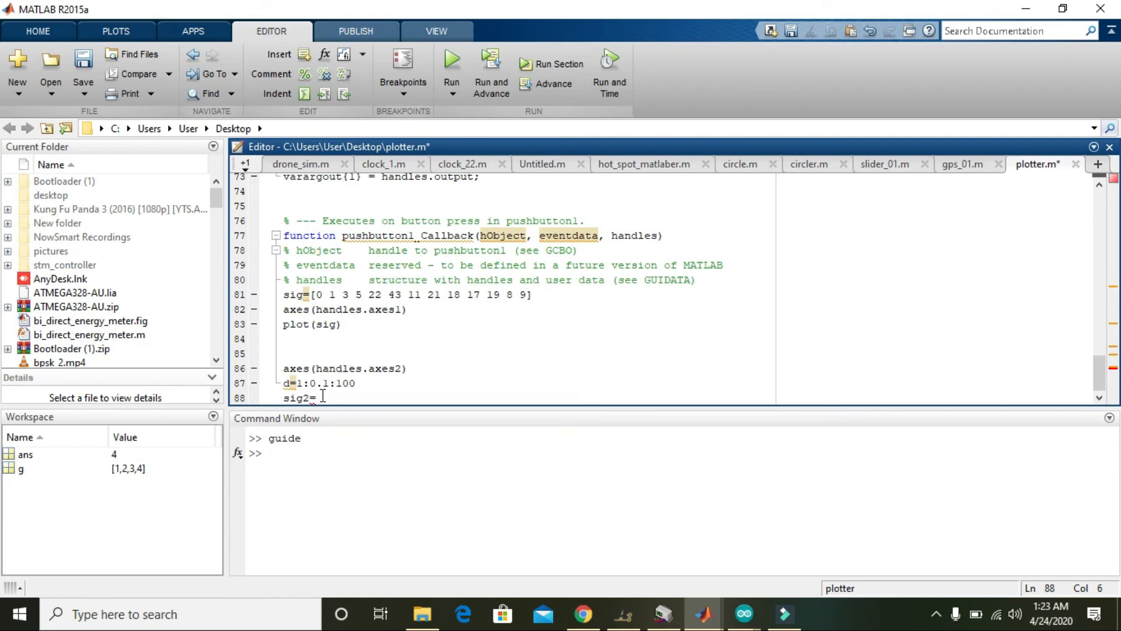
type("sin()")
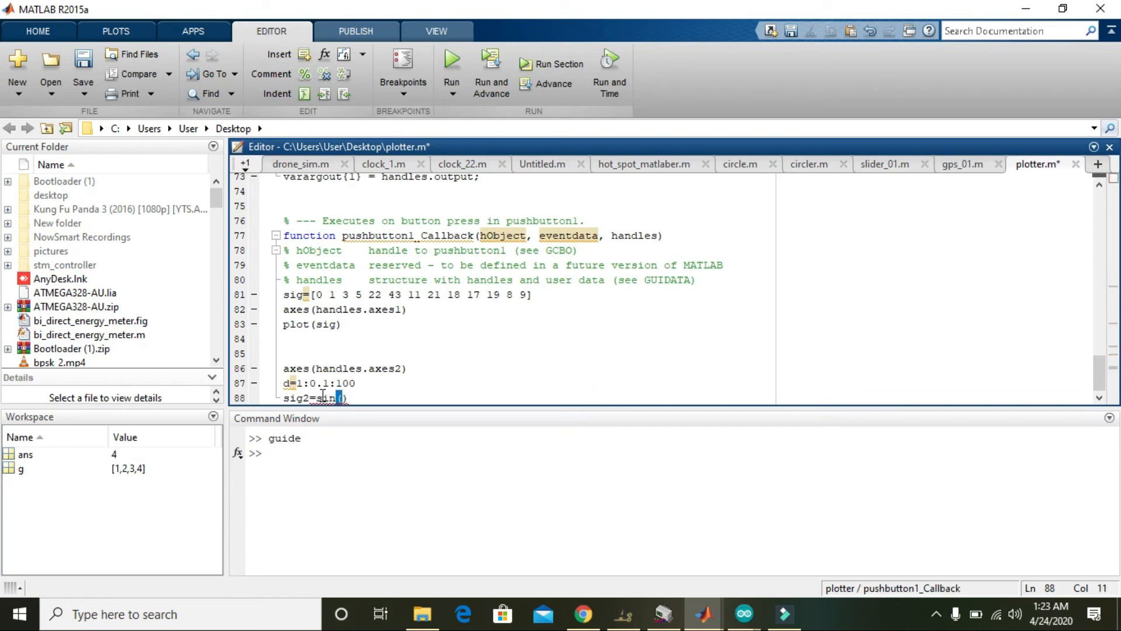
type("d")
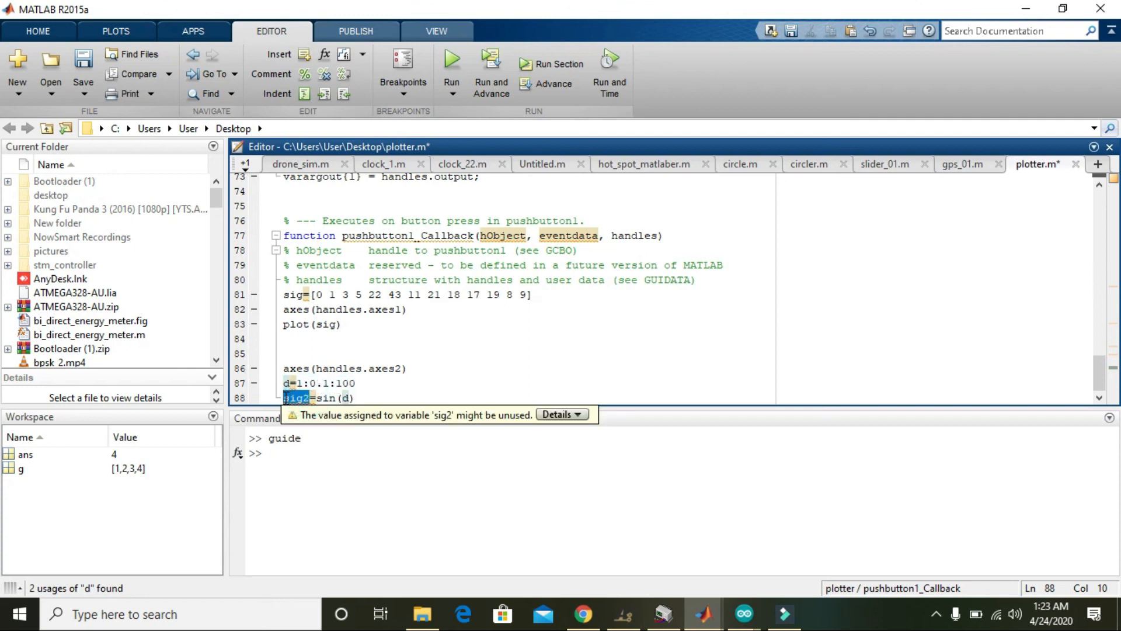
left_click(356, 397)
type("plot")
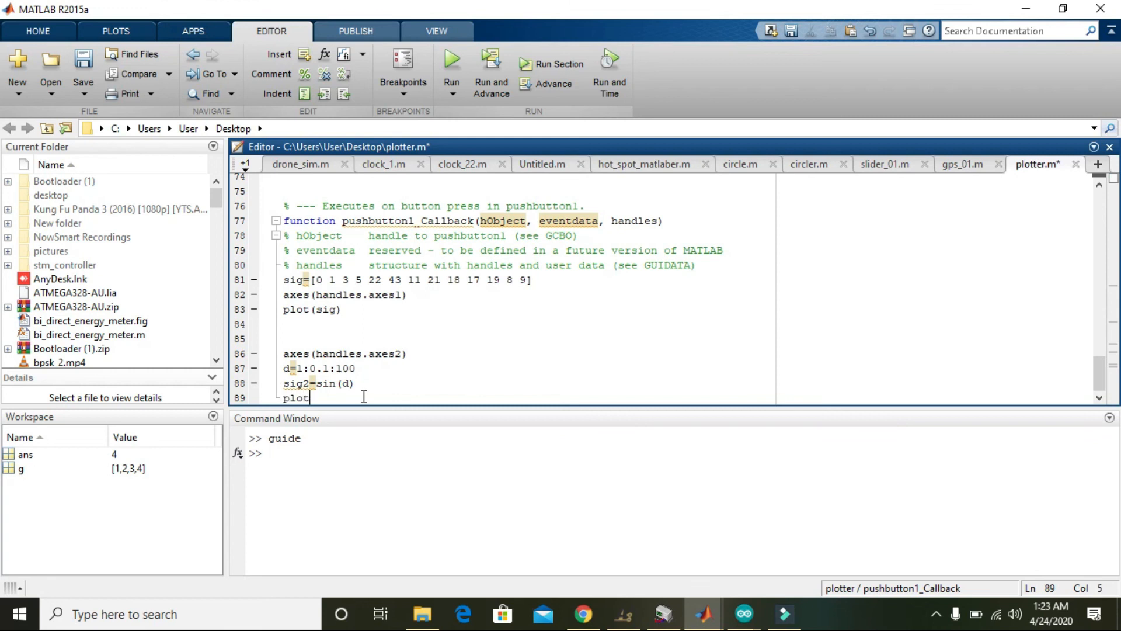
type("(sig)")
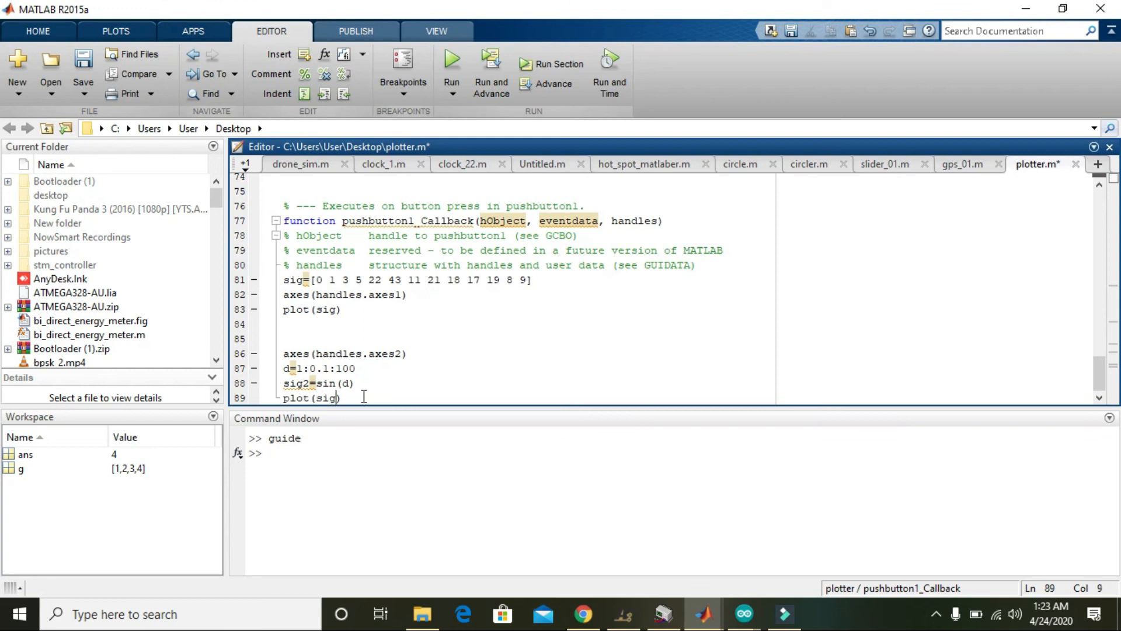
type("2")
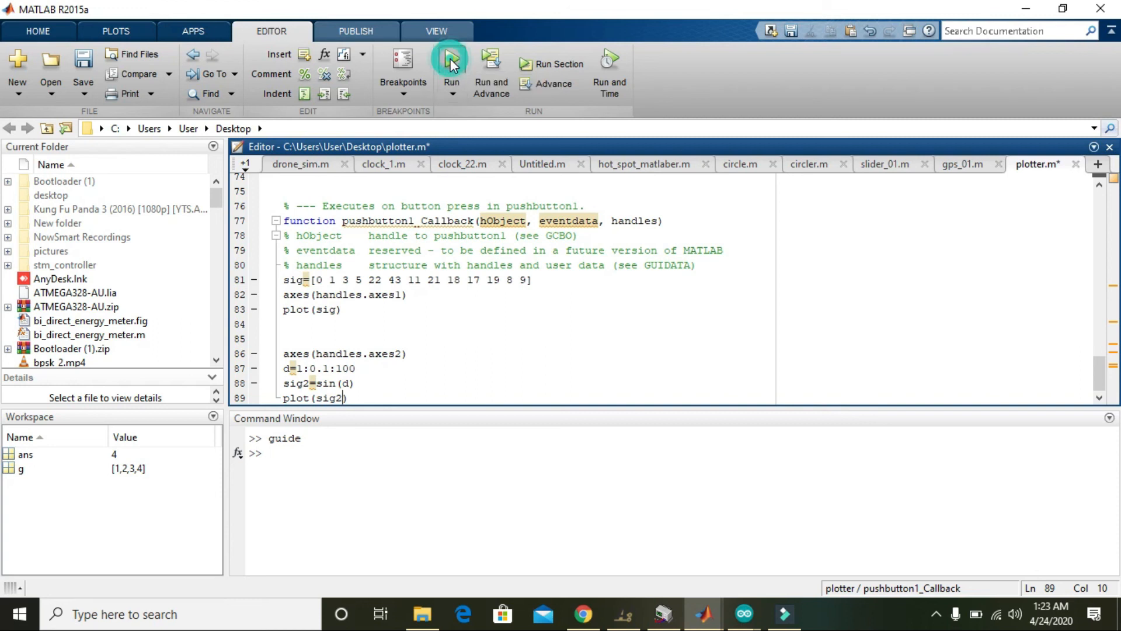
- Run plotter and press its Push Button to draw sig in axes1 and the sine in axes2
left_click(450, 57)
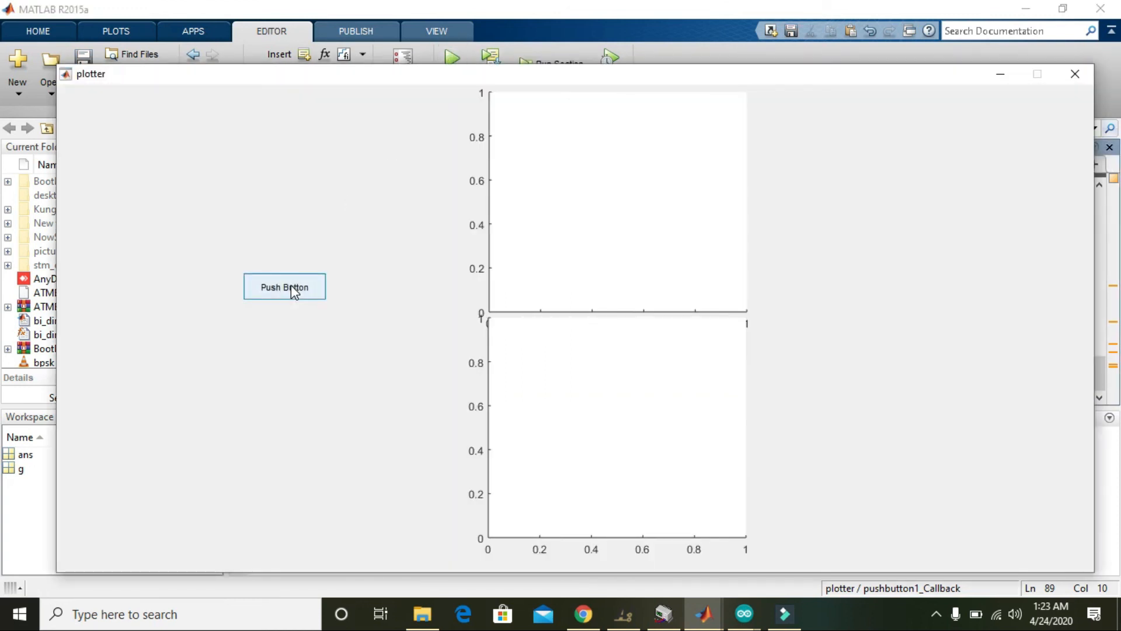
left_click(284, 287)
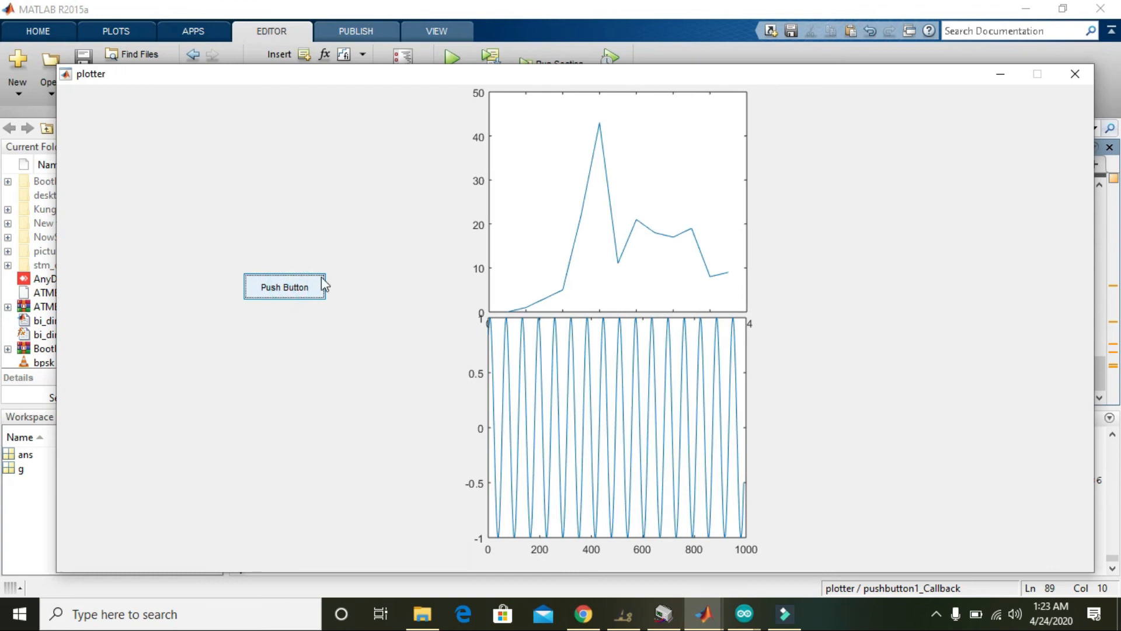
mouse_move(812, 178)
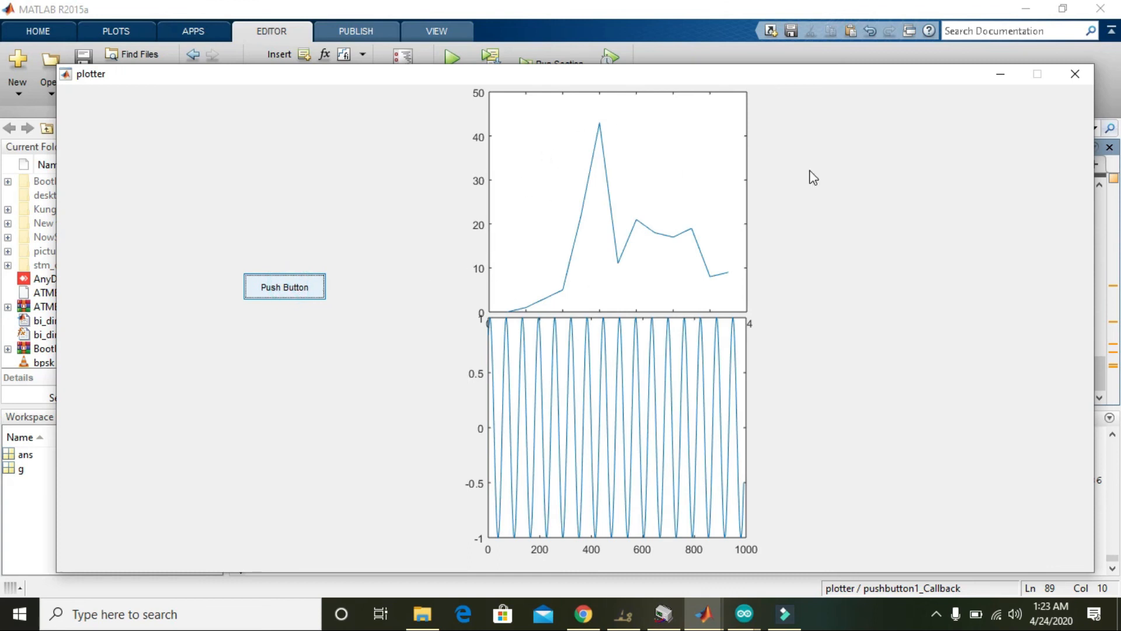
mouse_move(680, 218)
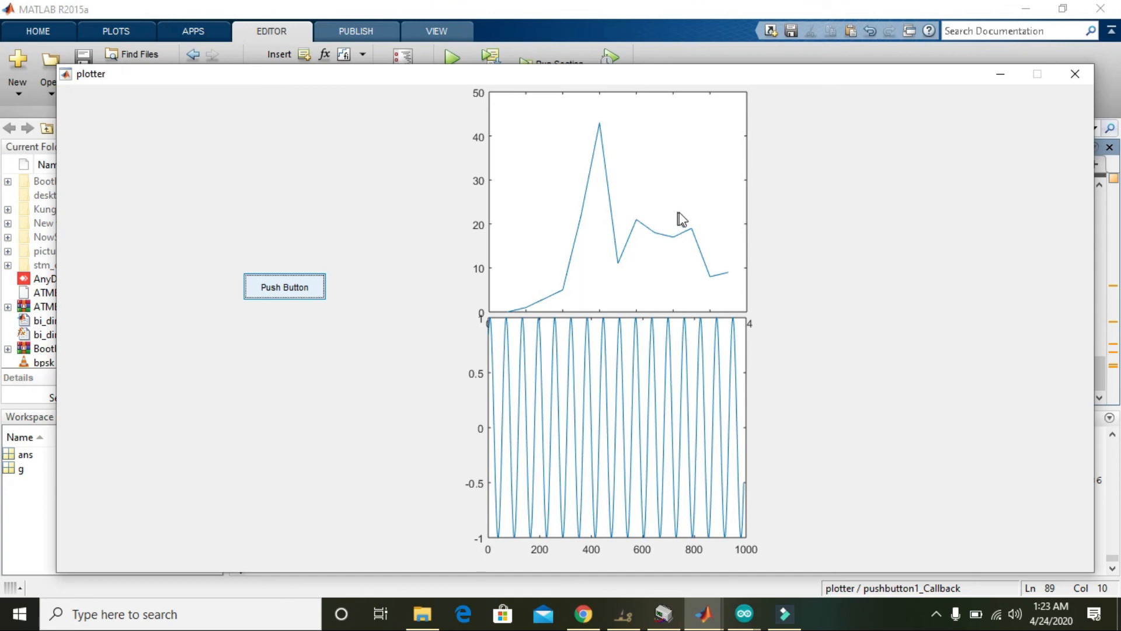
mouse_move(617, 206)
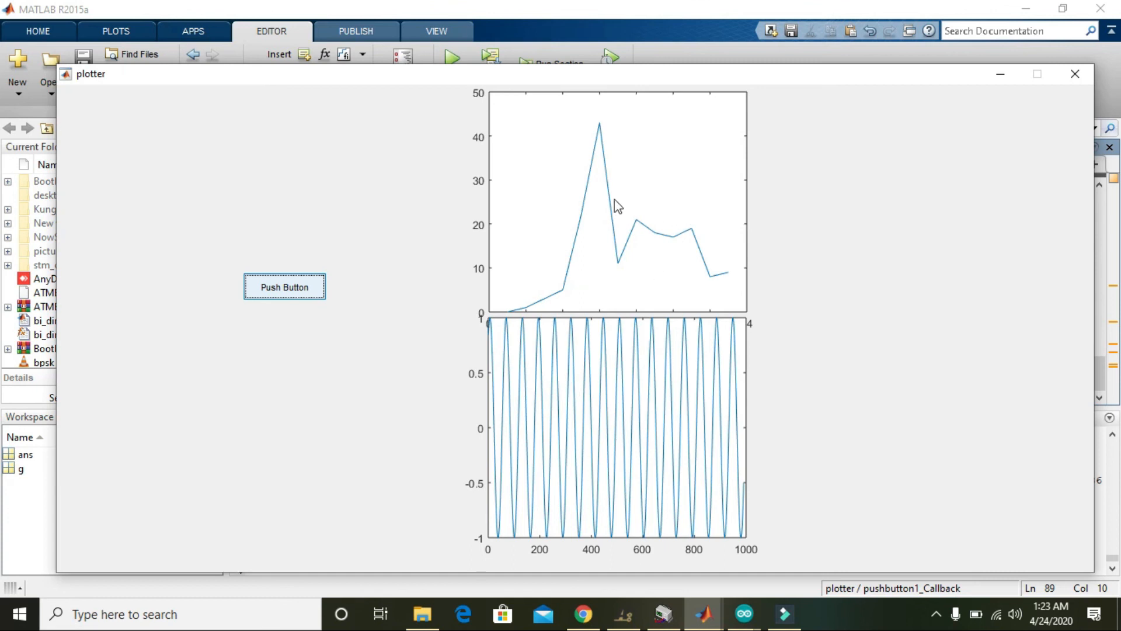
mouse_move(611, 262)
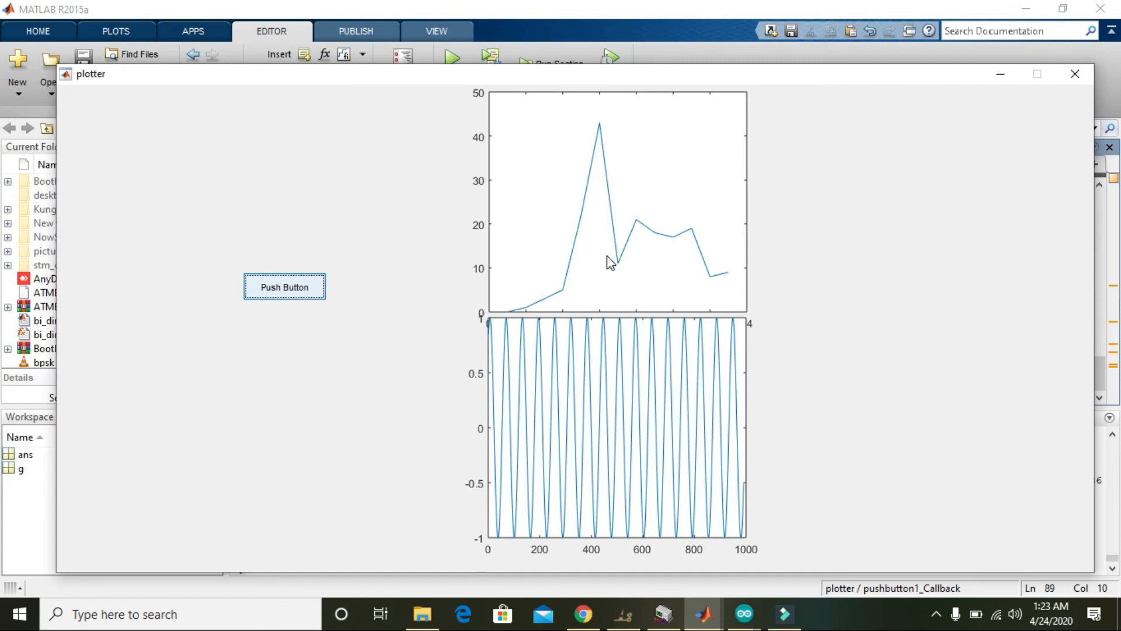